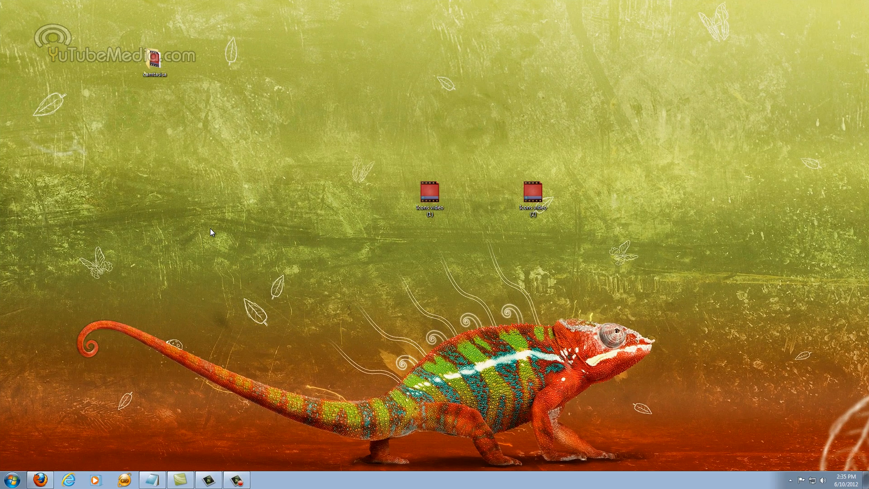
pyautogui.moveTo(182, 237)
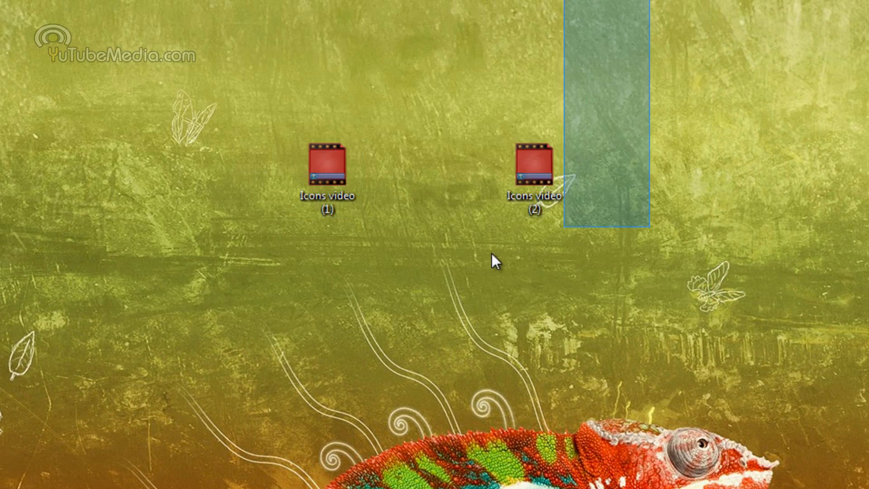
# Import the Icons video (2) recording from the camtasisa folder into the project
pyautogui.click(179, 478)
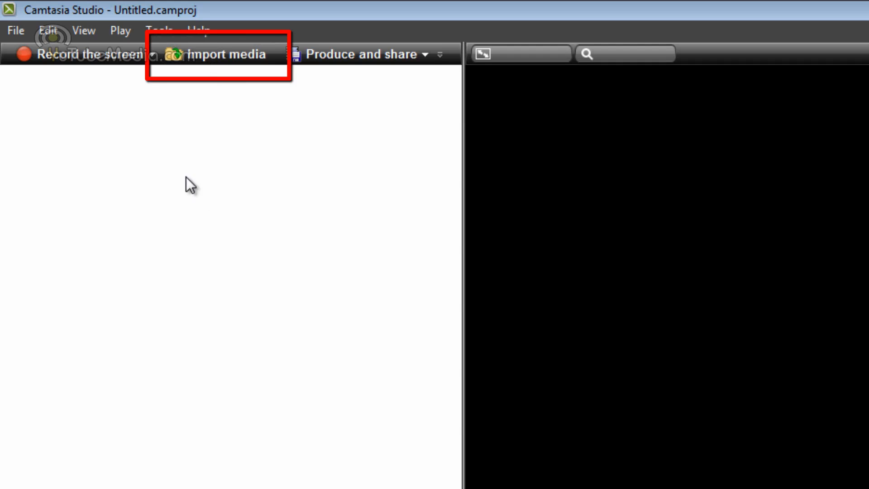
pyautogui.click(220, 54)
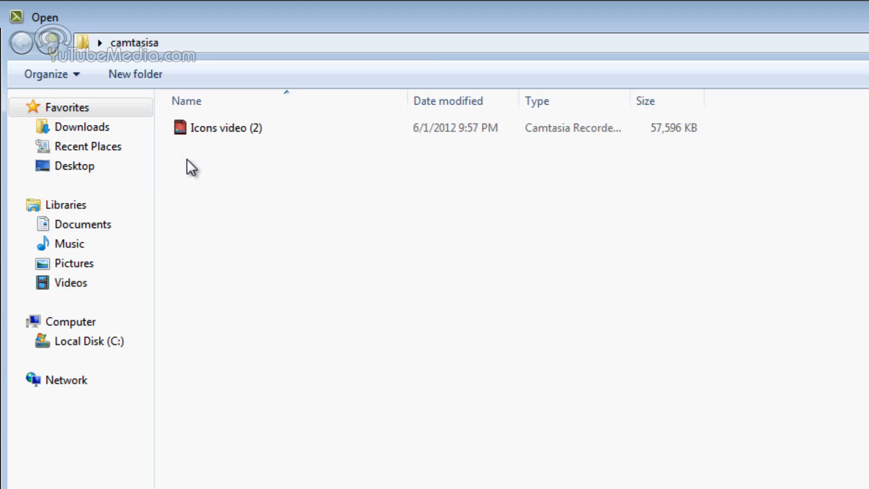
pyautogui.click(223, 127)
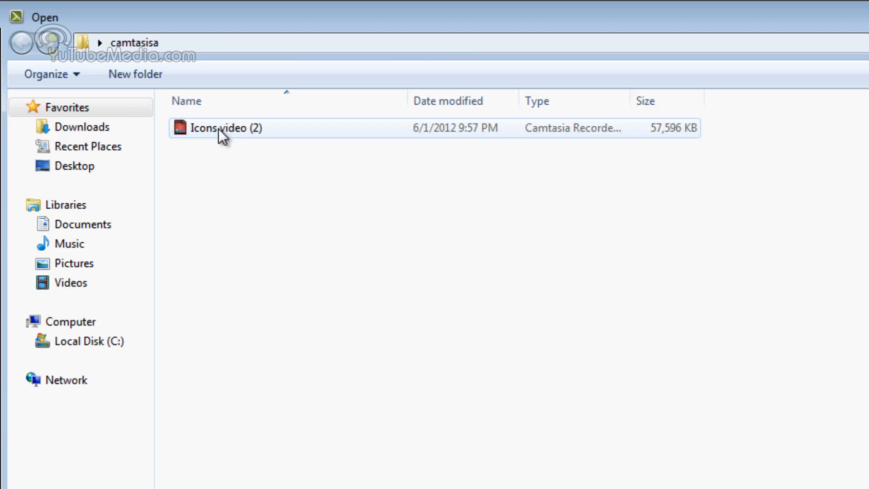
pyautogui.doubleClick(218, 128)
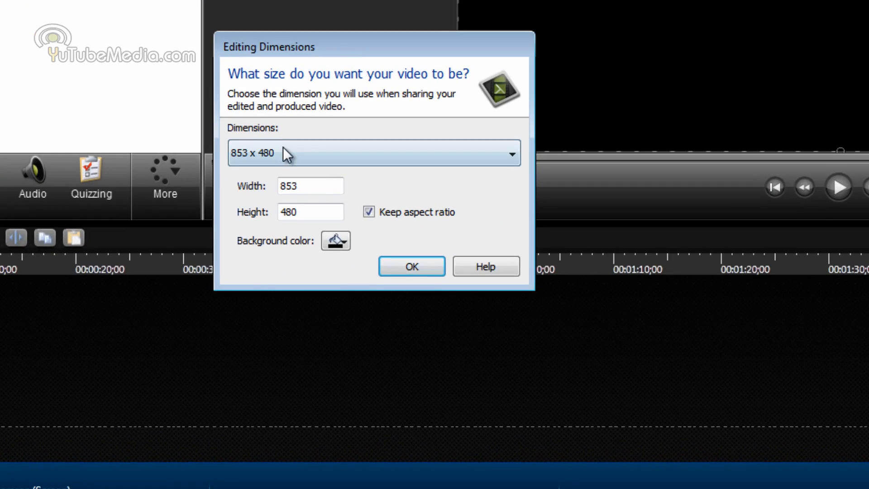
# Choose 1920 x 1080 as the editing dimensions and review the background colour choices
pyautogui.click(373, 153)
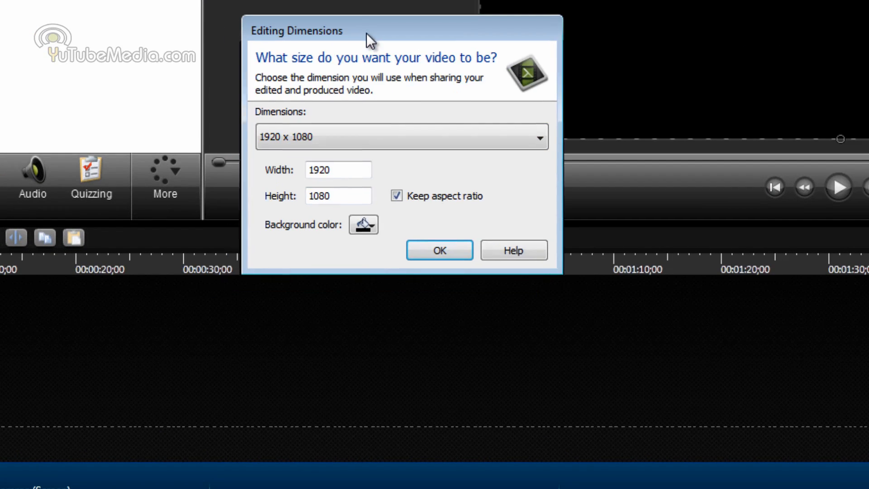
pyautogui.click(362, 223)
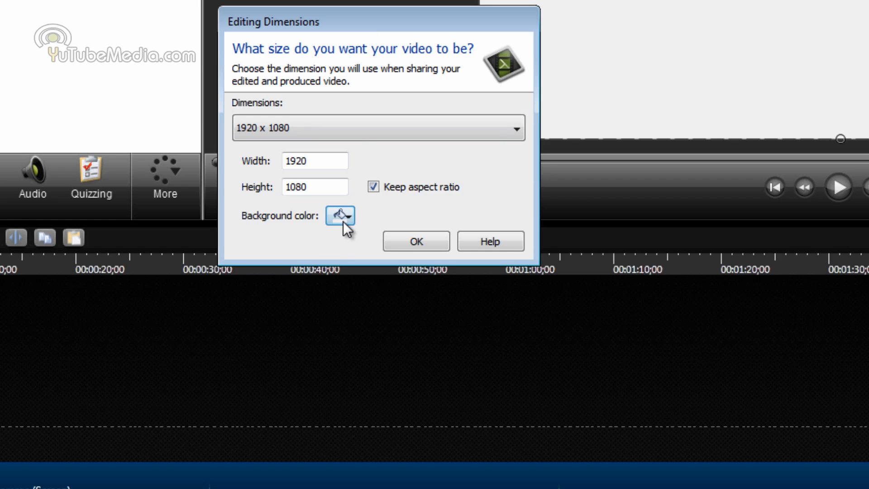
pyautogui.click(415, 241)
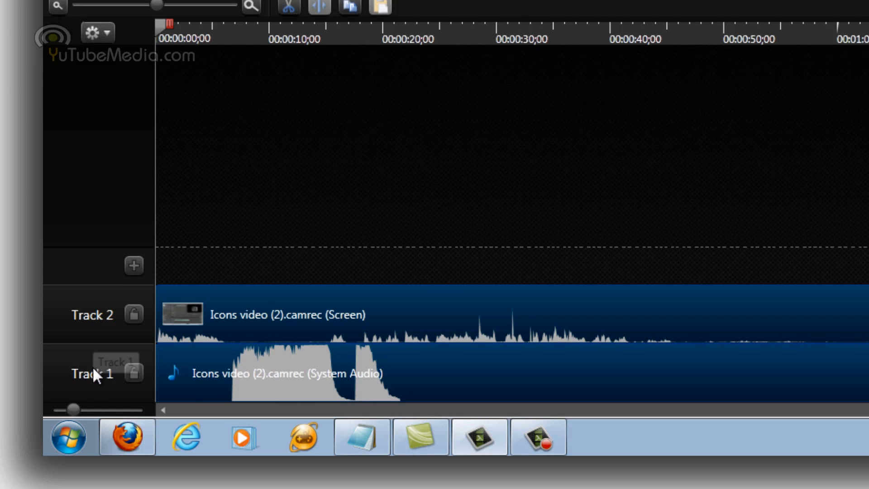
# Separate the Icons video (2) clip's video and system audio onto their own tracks
pyautogui.click(420, 436)
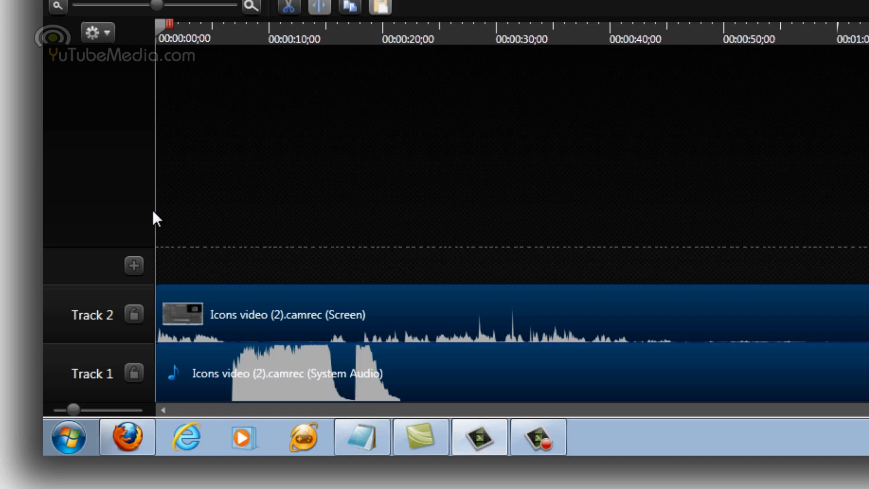
pyautogui.moveTo(101, 329)
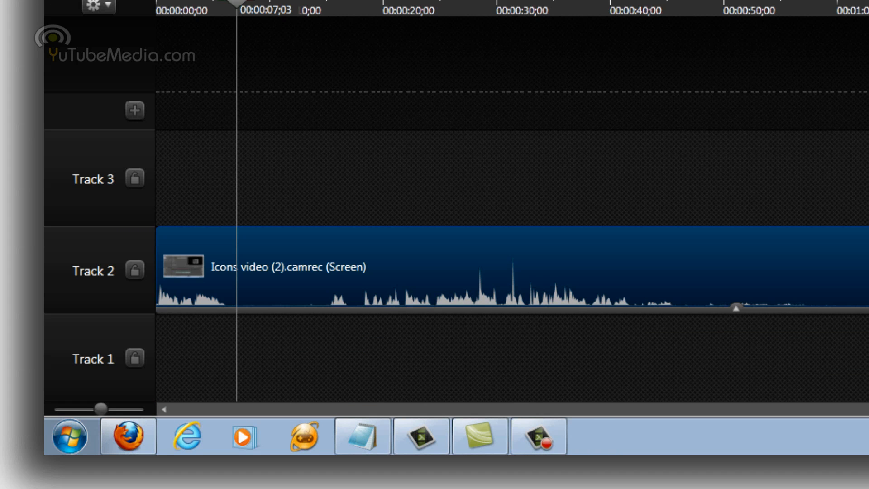
pyautogui.moveTo(391, 272)
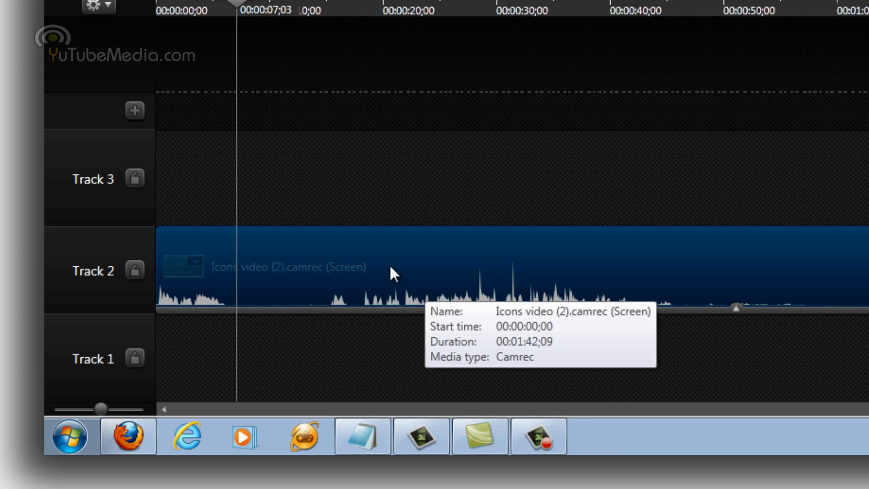
pyautogui.rightClick(391, 273)
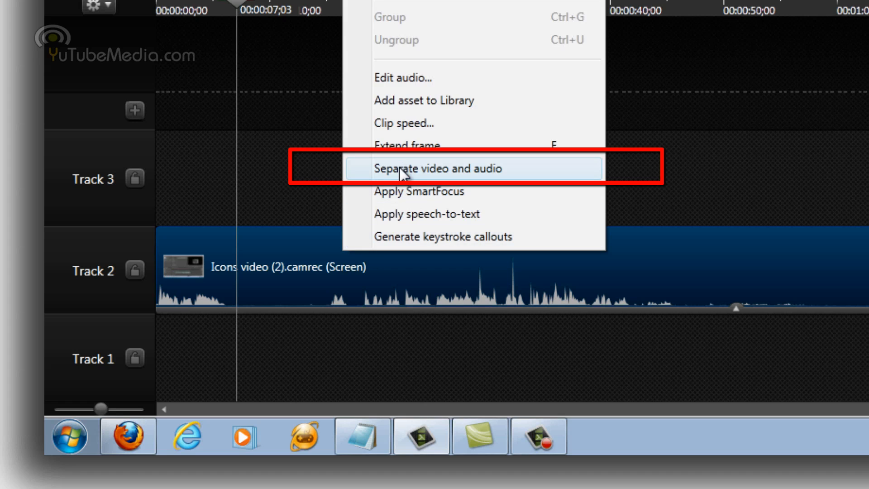
pyautogui.click(440, 169)
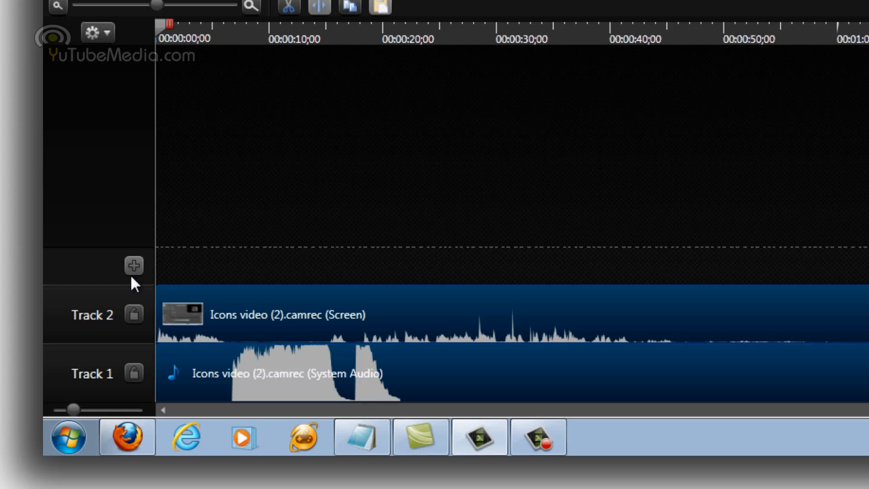
# Add empty tracks, then remove an unneeded empty top track
pyautogui.click(133, 266)
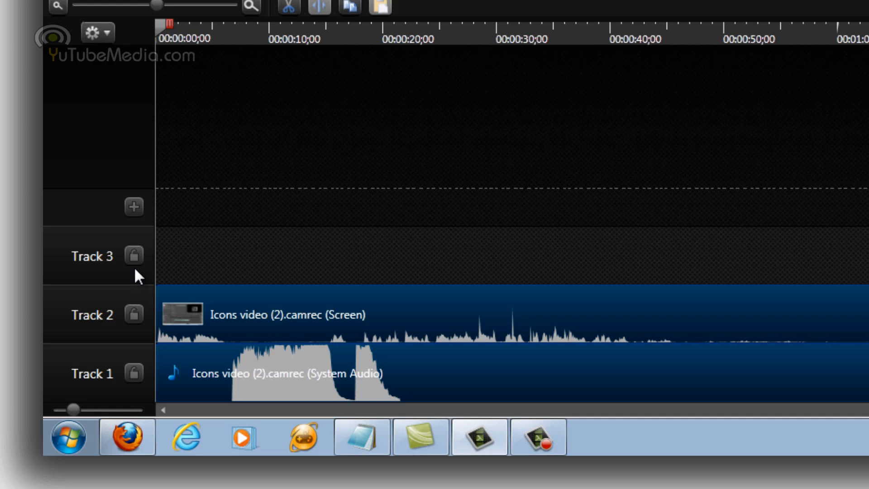
pyautogui.click(133, 206)
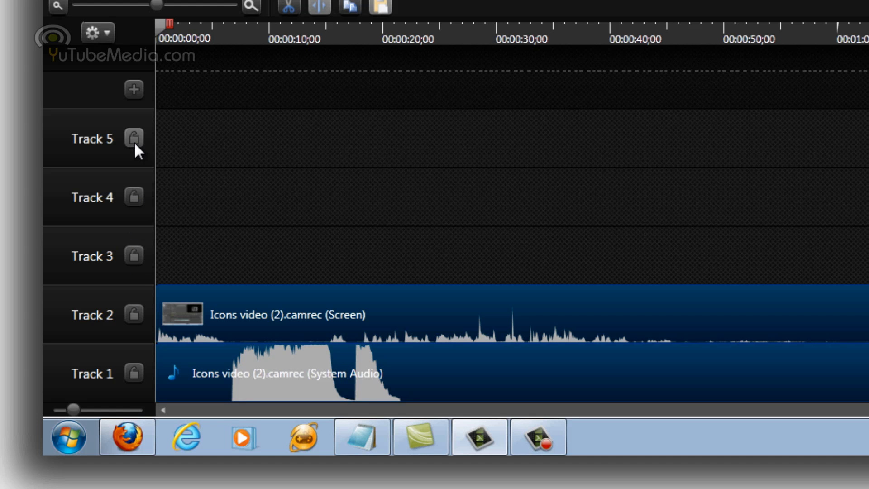
pyautogui.rightClick(94, 139)
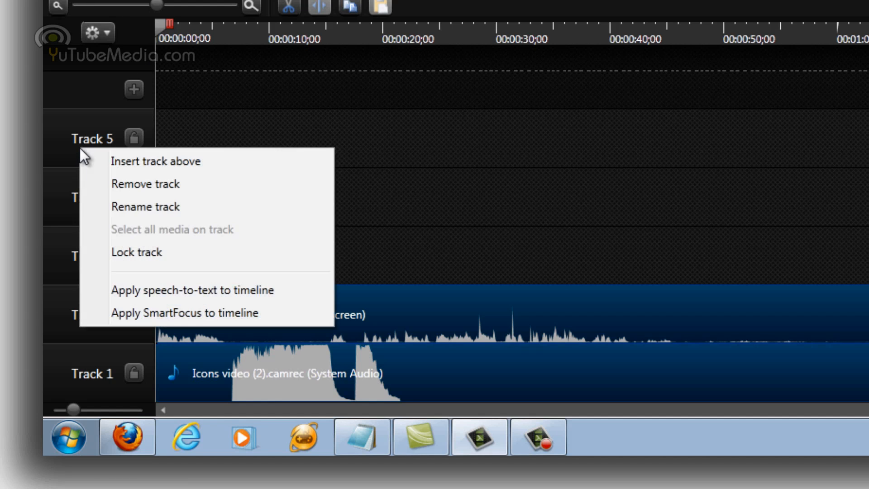
pyautogui.moveTo(145, 207)
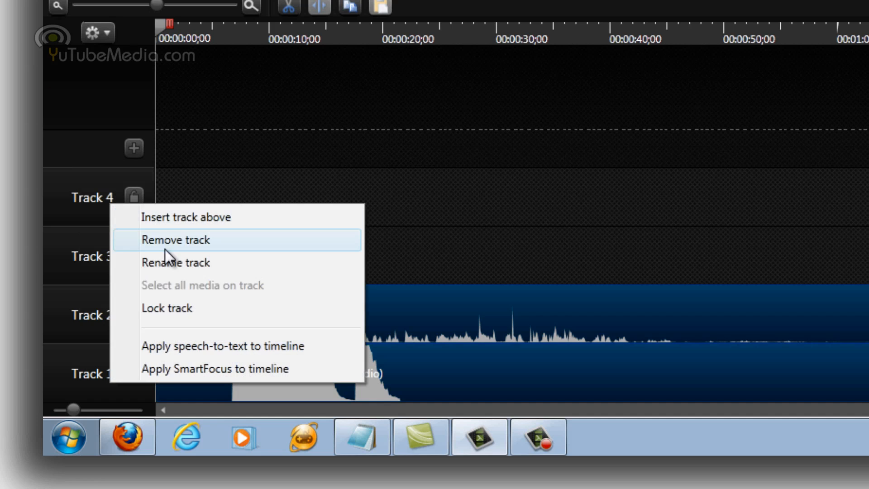
pyautogui.click(174, 240)
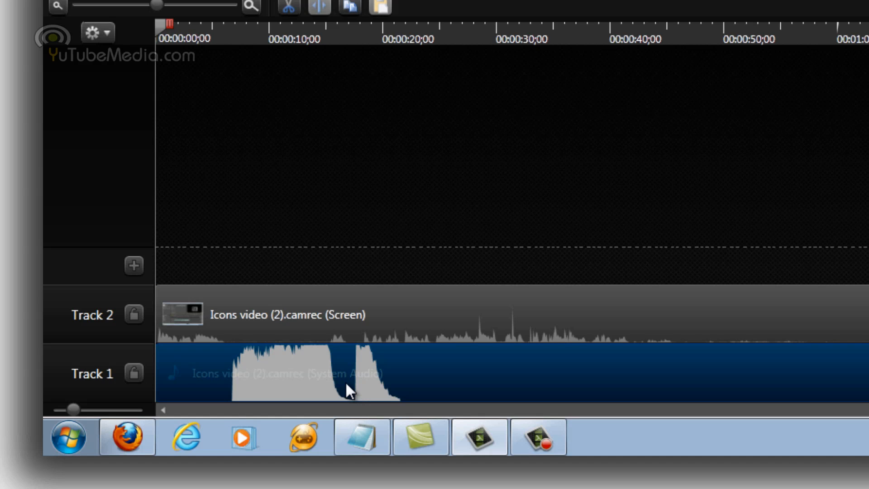
pyautogui.moveTo(238, 371)
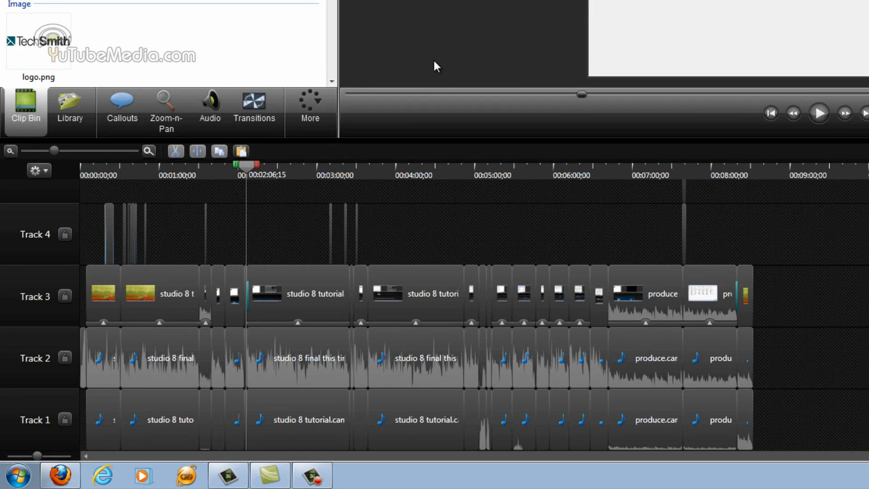
pyautogui.moveTo(431, 242)
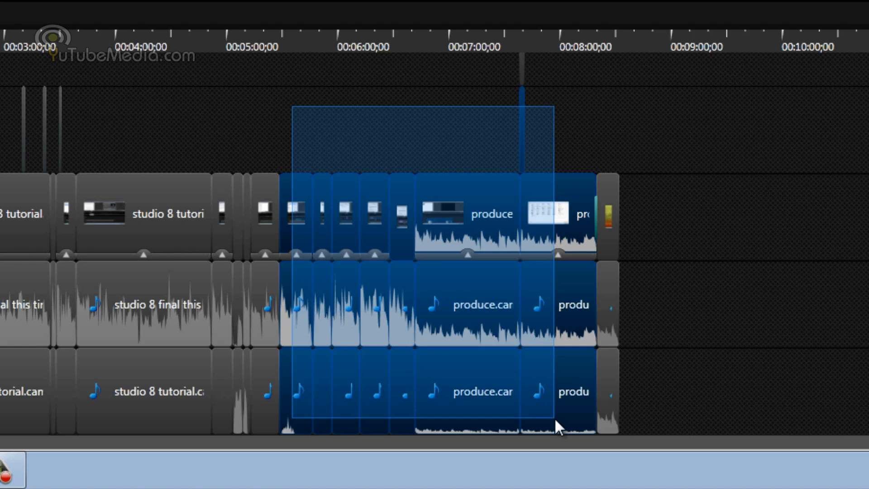
pyautogui.click(468, 131)
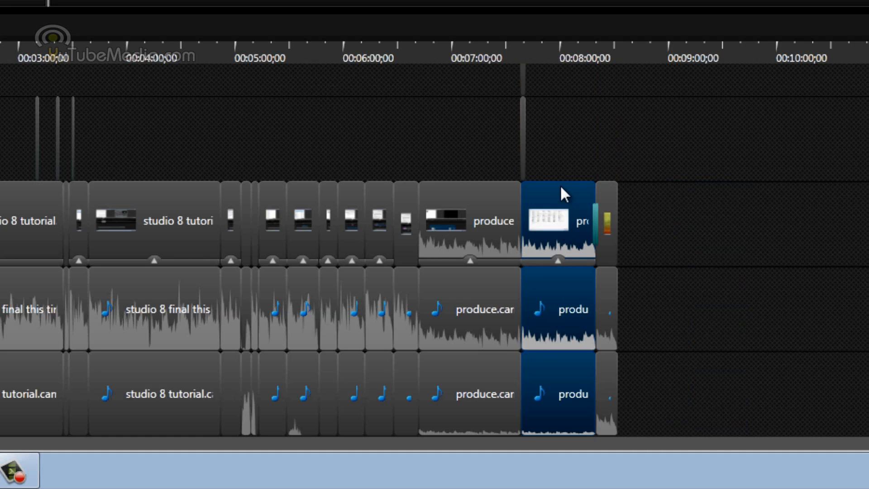
pyautogui.moveTo(548, 307)
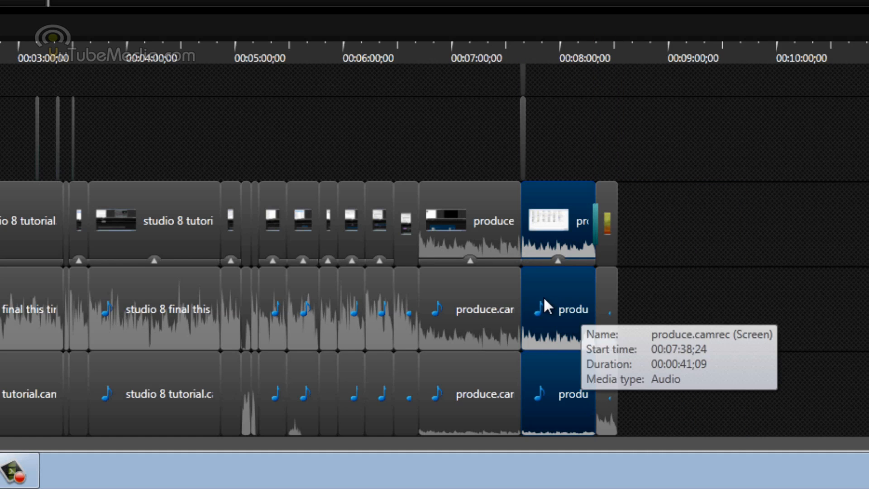
pyautogui.moveTo(607, 208)
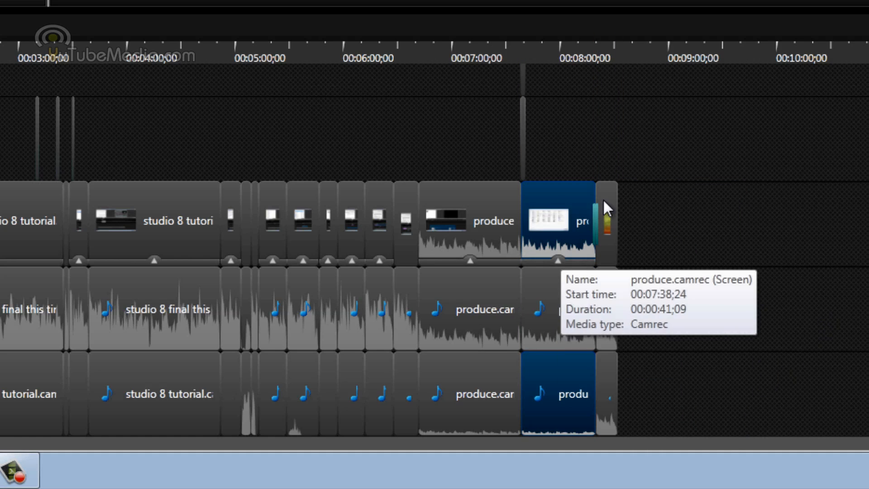
pyautogui.moveTo(564, 102)
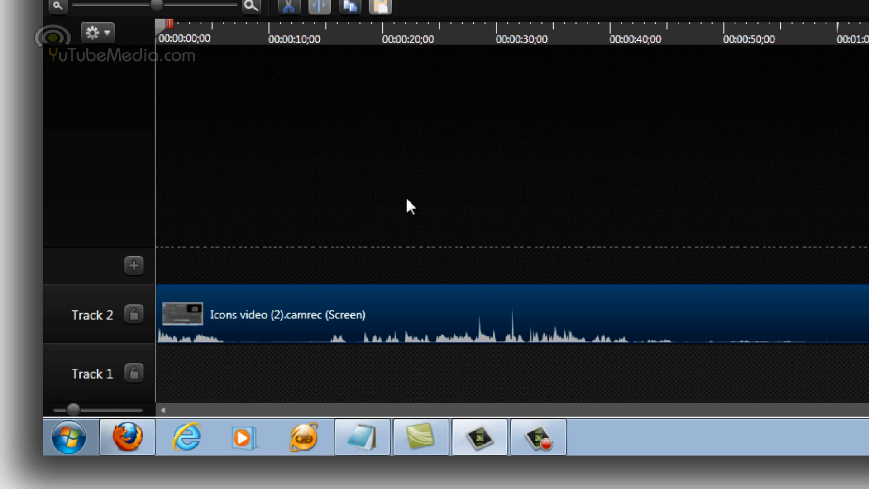
pyautogui.moveTo(363, 154)
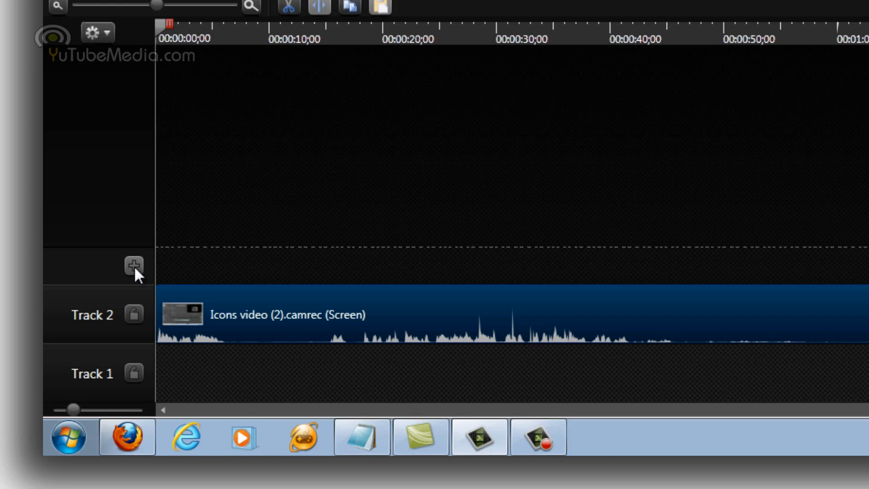
# Group the circle and rounded-rectangle clips as Group 1 and expand it to show both shapes
pyautogui.click(133, 268)
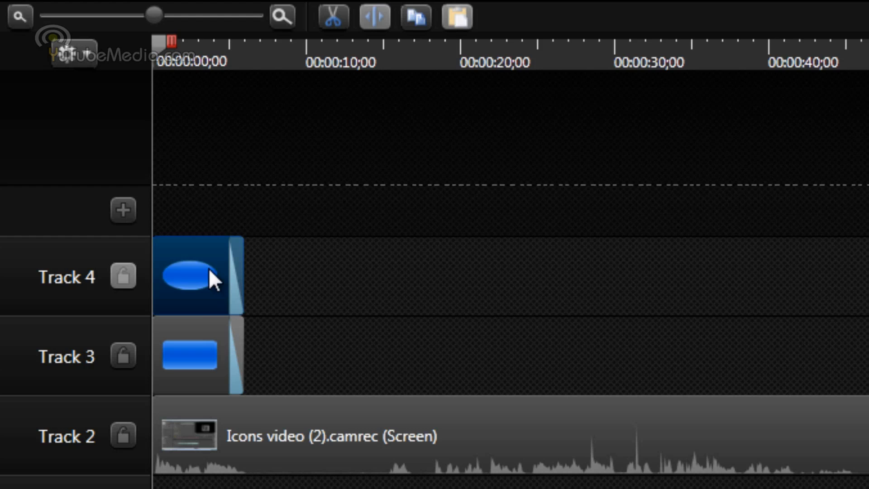
pyautogui.moveTo(329, 266)
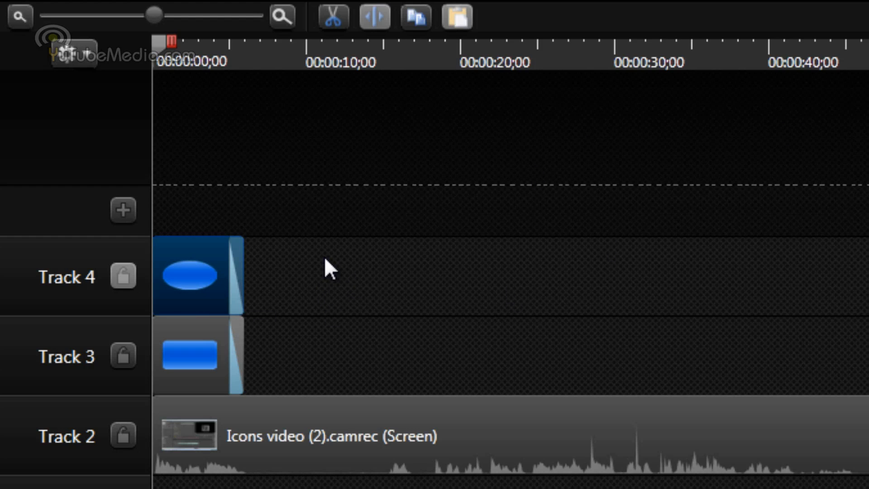
pyautogui.click(196, 357)
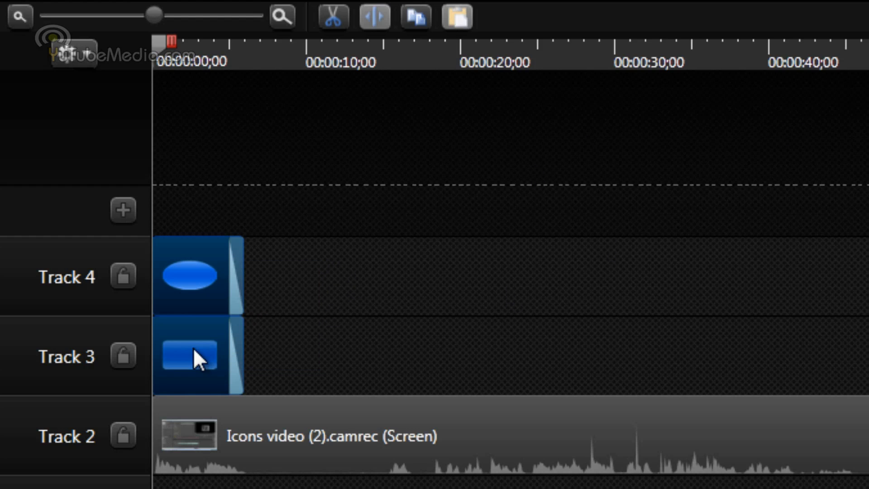
pyautogui.moveTo(191, 355); pyautogui.dragTo(362, 355)
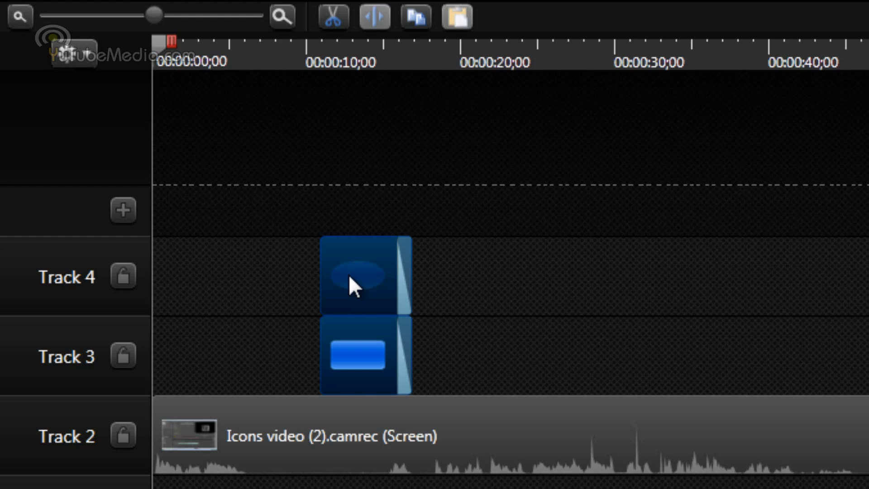
pyautogui.rightClick(358, 277)
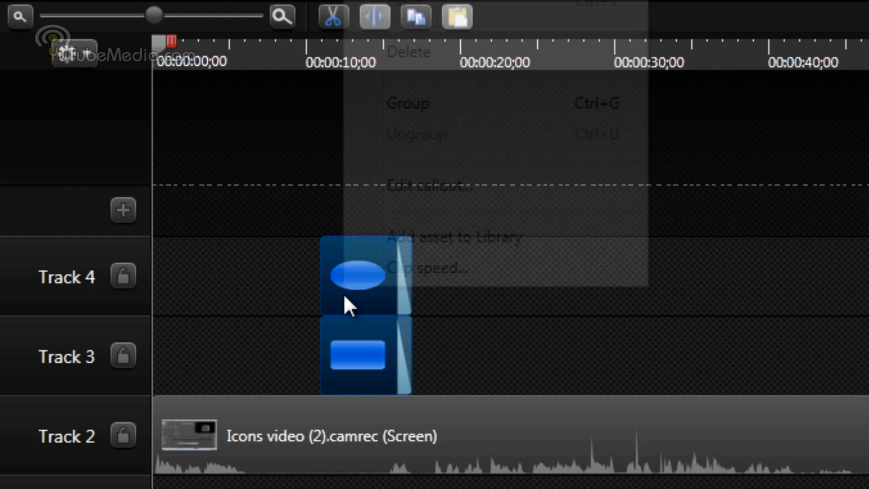
pyautogui.click(408, 103)
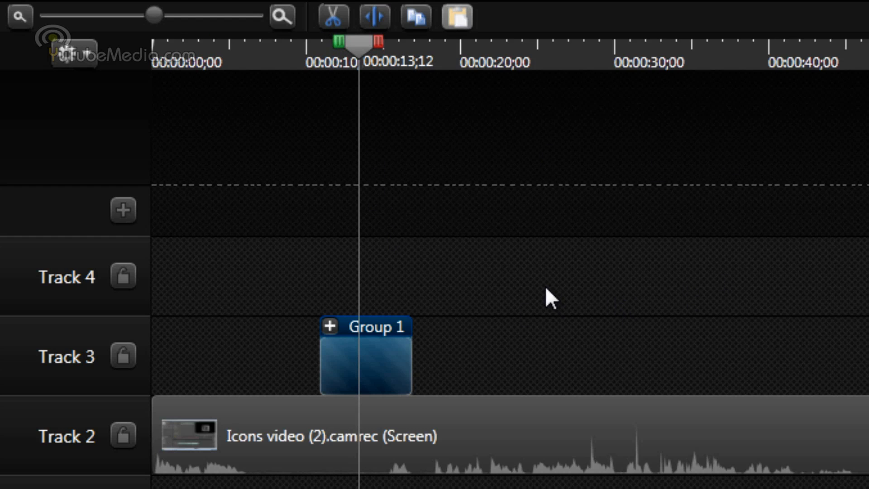
pyautogui.click(329, 327)
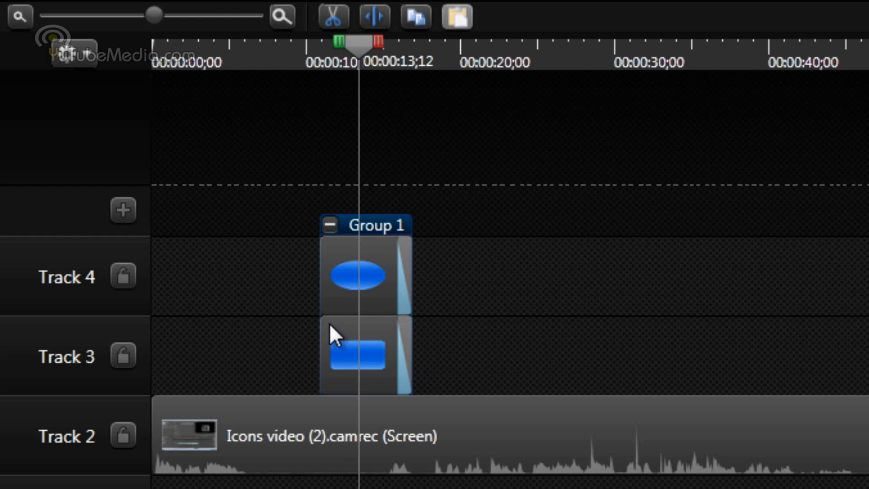
pyautogui.click(360, 275)
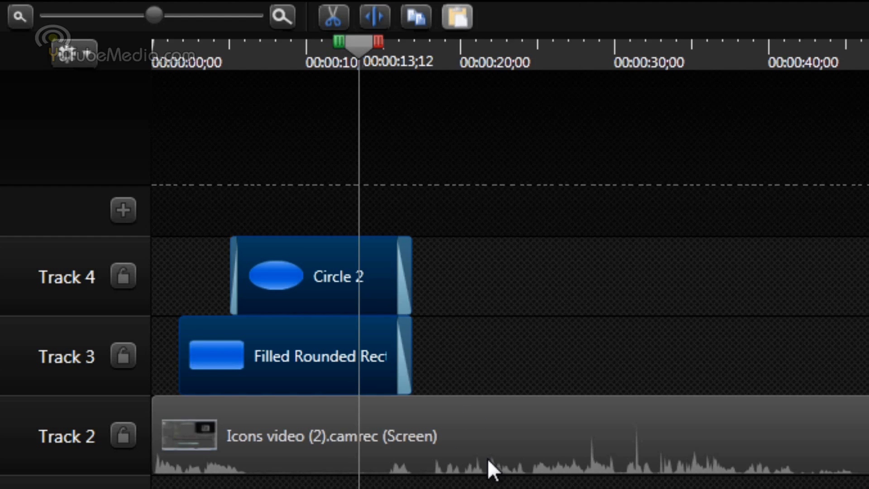
pyautogui.moveTo(463, 305)
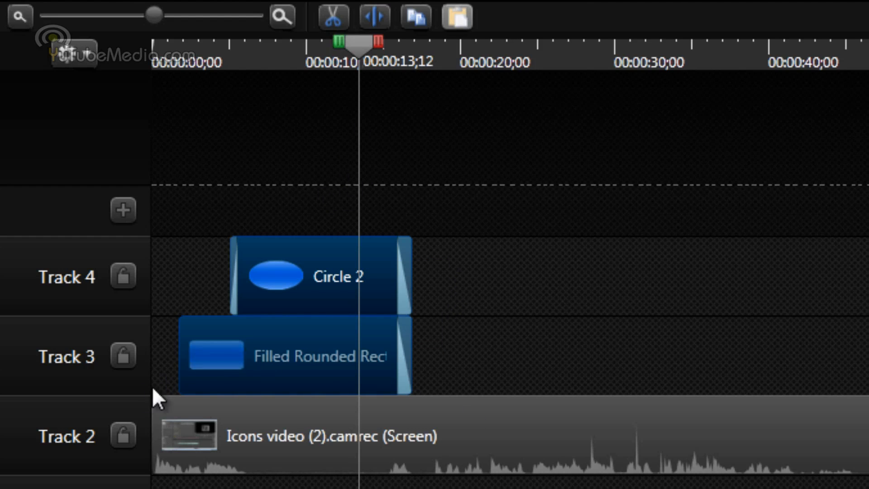
# Add and inspect an extra track, zoom the timeline around the shape clips, then show the Quizzing options
pyautogui.click(123, 210)
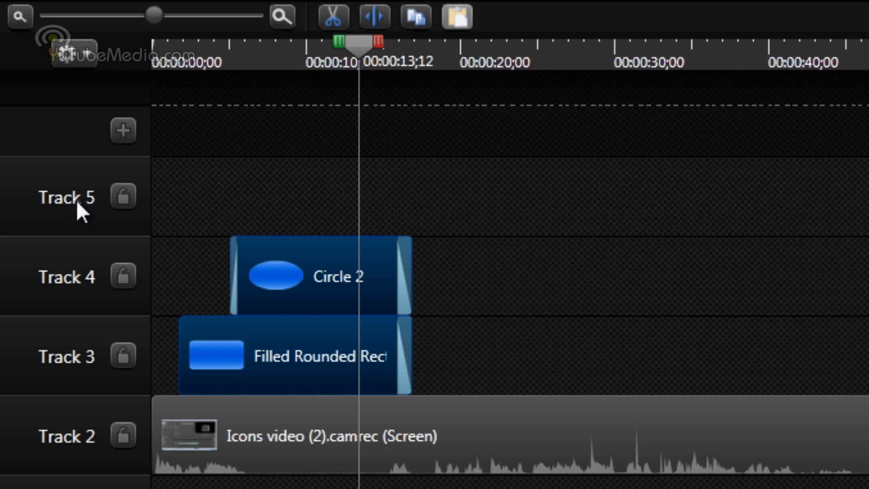
pyautogui.rightClick(66, 197)
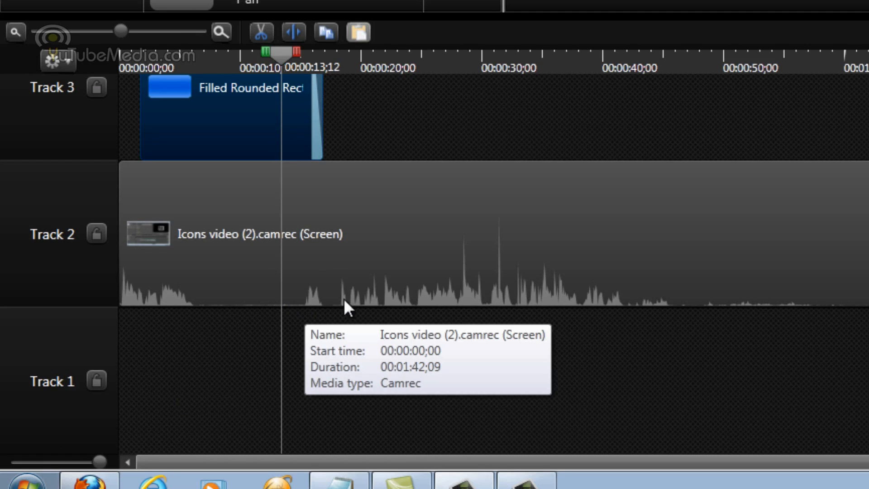
pyautogui.moveTo(100, 462)
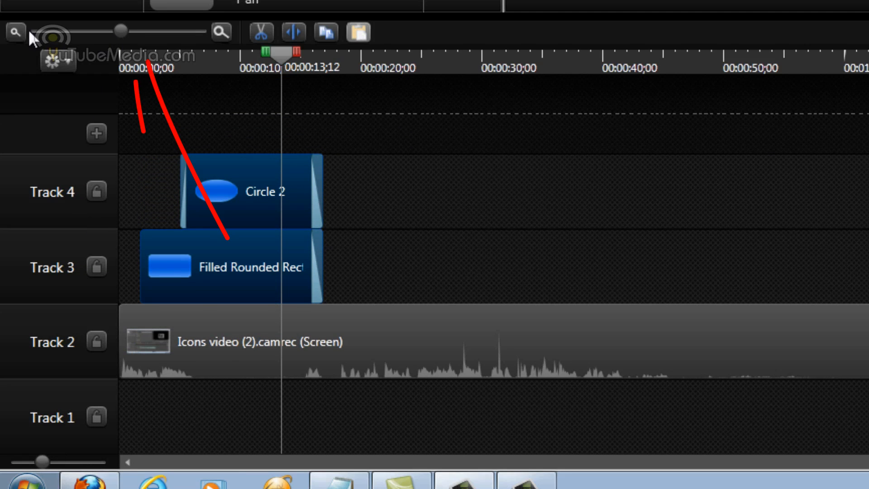
pyautogui.moveTo(121, 31); pyautogui.dragTo(150, 32)
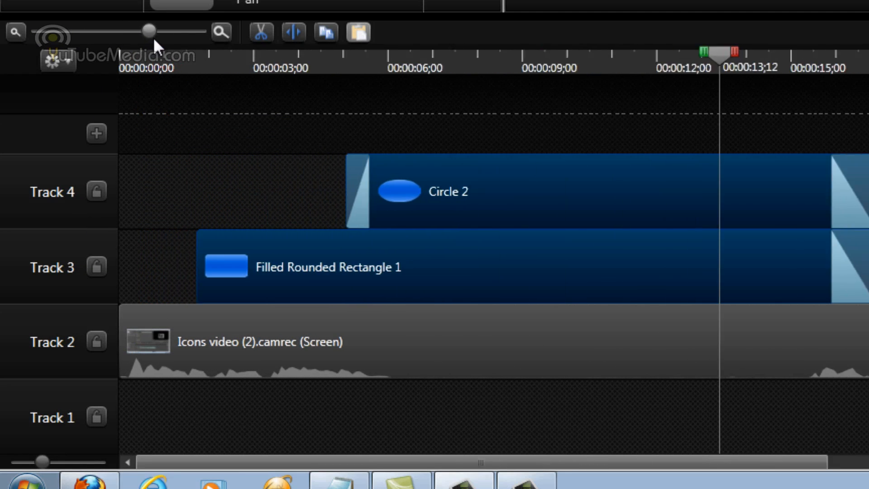
pyautogui.moveTo(148, 31); pyautogui.dragTo(122, 32)
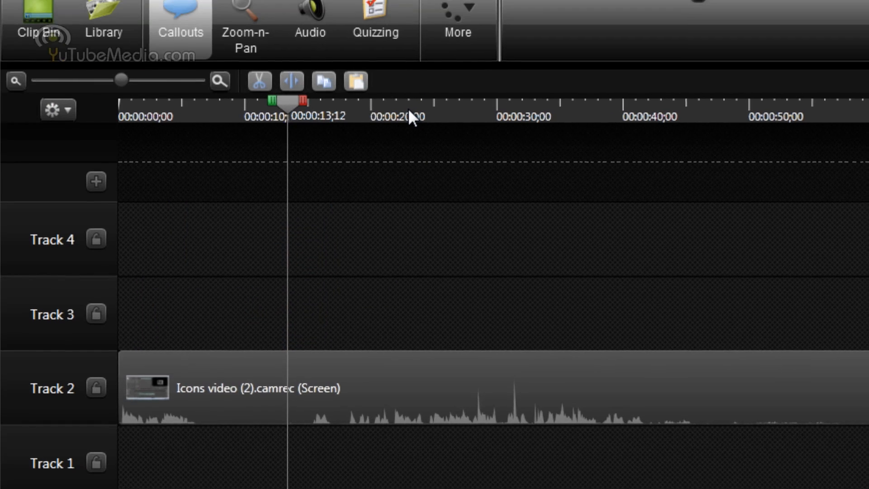
pyautogui.click(457, 31)
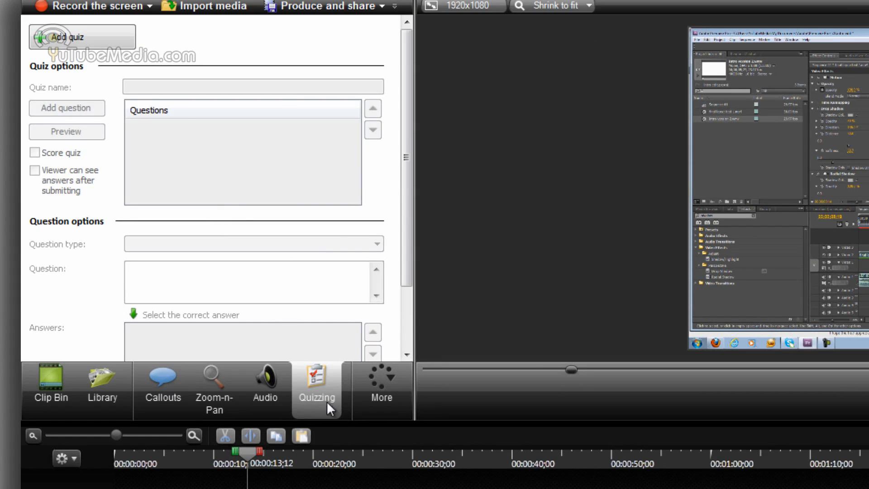
# Show the quiz options panel for adding a quiz to the video
pyautogui.click(66, 37)
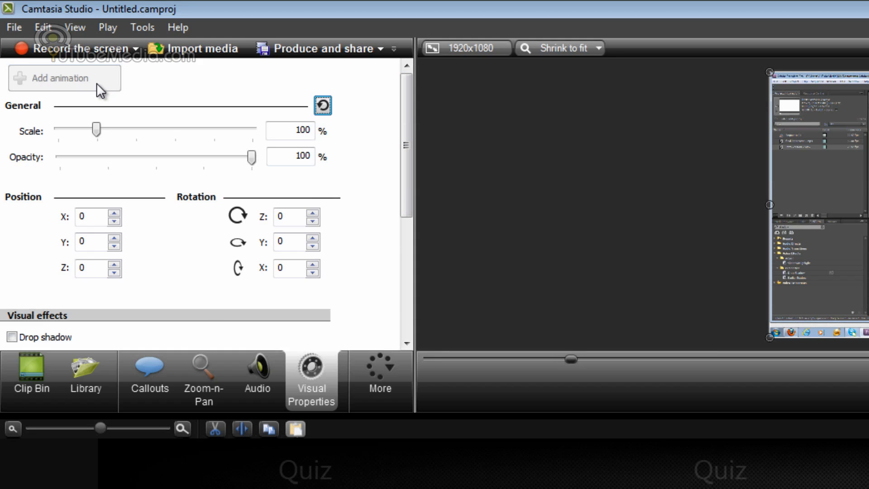
pyautogui.moveTo(776, 433)
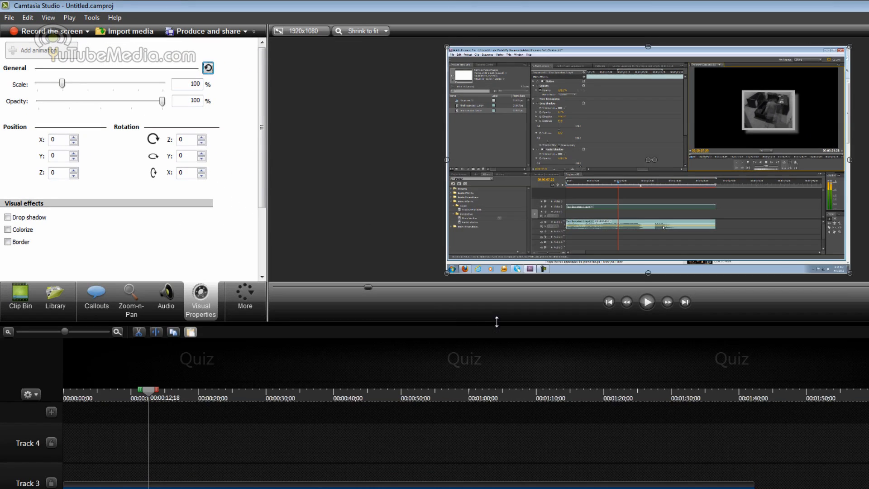
# Scale the screen recording to 74% and return its opacity to 100% after trying transparency
pyautogui.moveTo(62, 83); pyautogui.dragTo(71, 83)
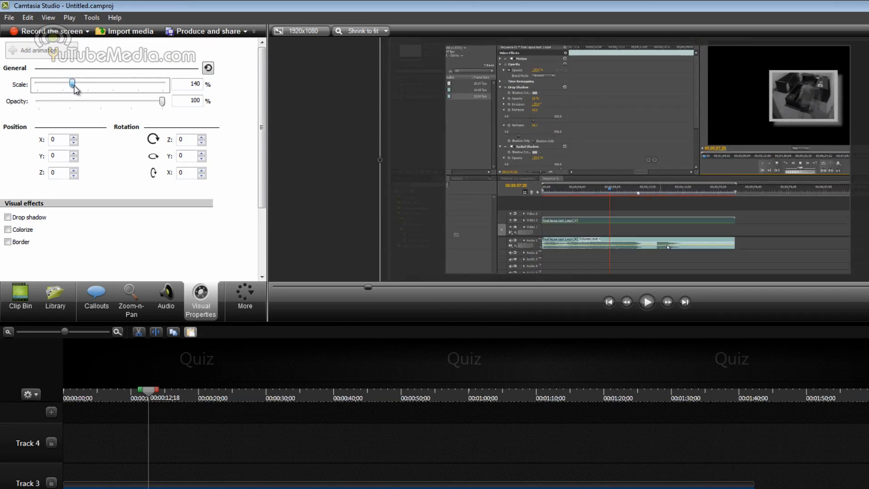
pyautogui.moveTo(70, 83); pyautogui.dragTo(53, 83)
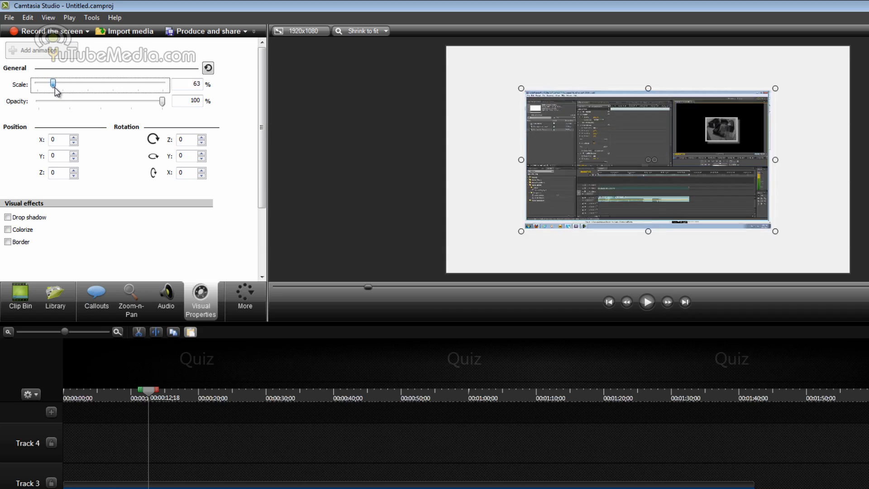
pyautogui.moveTo(53, 84); pyautogui.dragTo(60, 84)
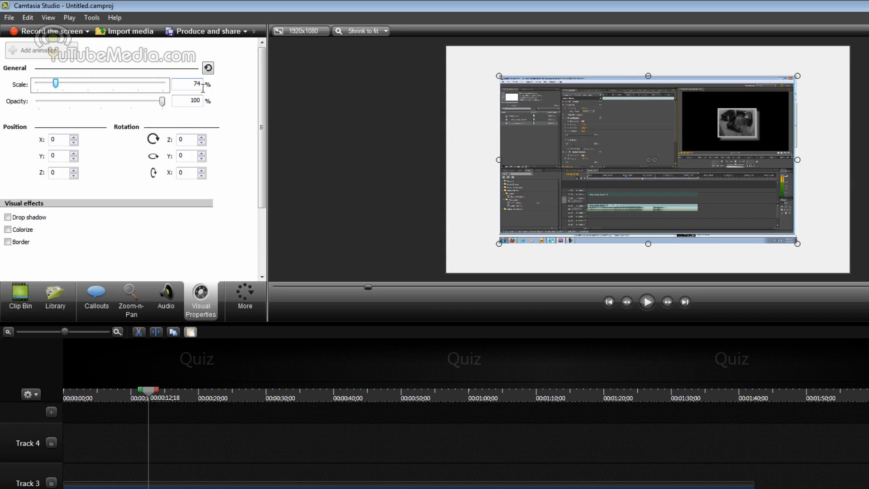
pyautogui.moveTo(162, 100); pyautogui.dragTo(95, 103)
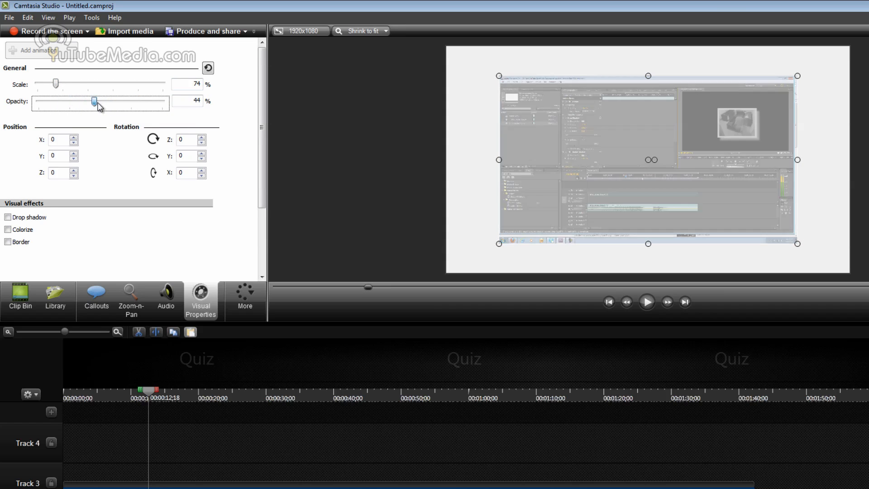
pyautogui.moveTo(94, 102); pyautogui.dragTo(162, 102)
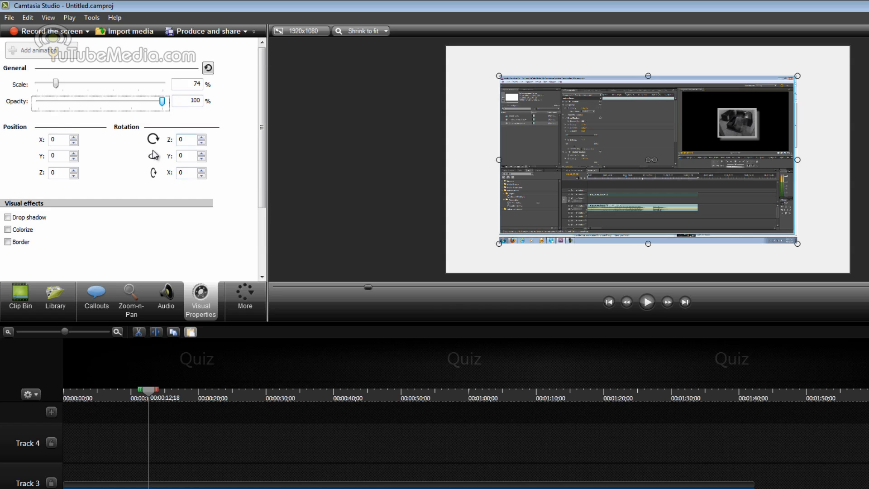
# Add a drop shadow at maximum distance angled toward the lower left
pyautogui.scroll(-3)
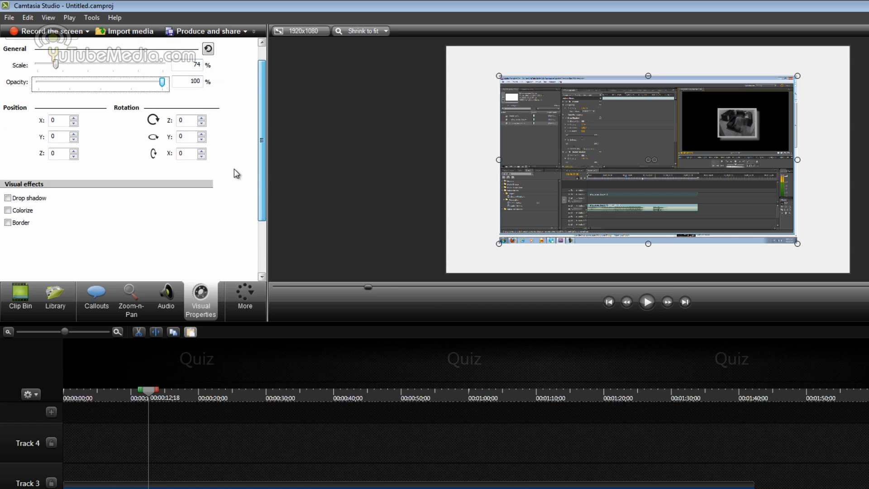
pyautogui.click(8, 199)
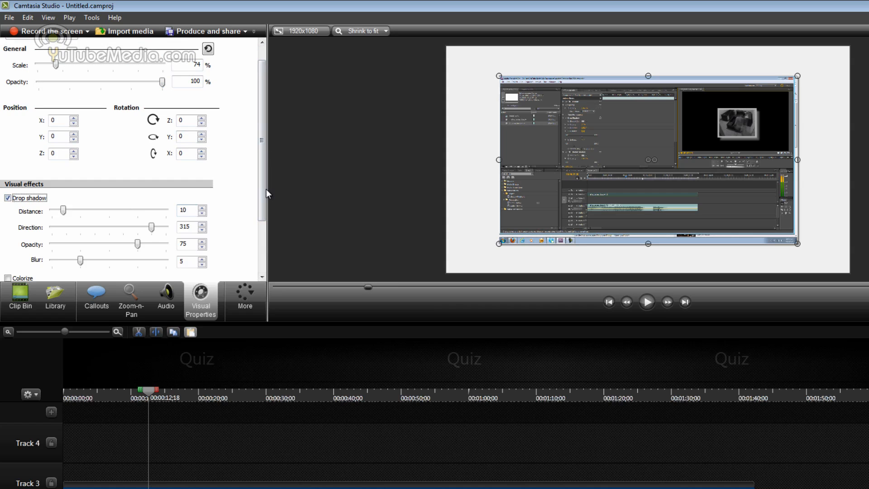
pyautogui.moveTo(63, 209); pyautogui.dragTo(81, 187)
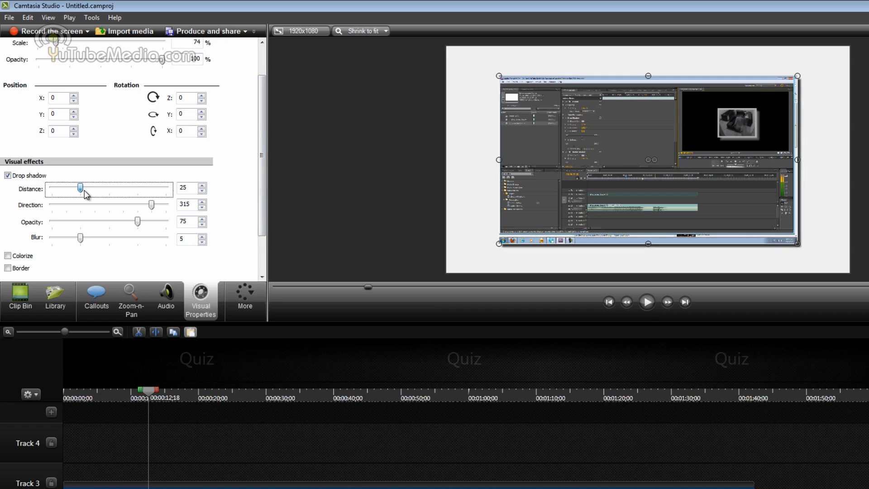
pyautogui.moveTo(80, 188); pyautogui.dragTo(165, 189)
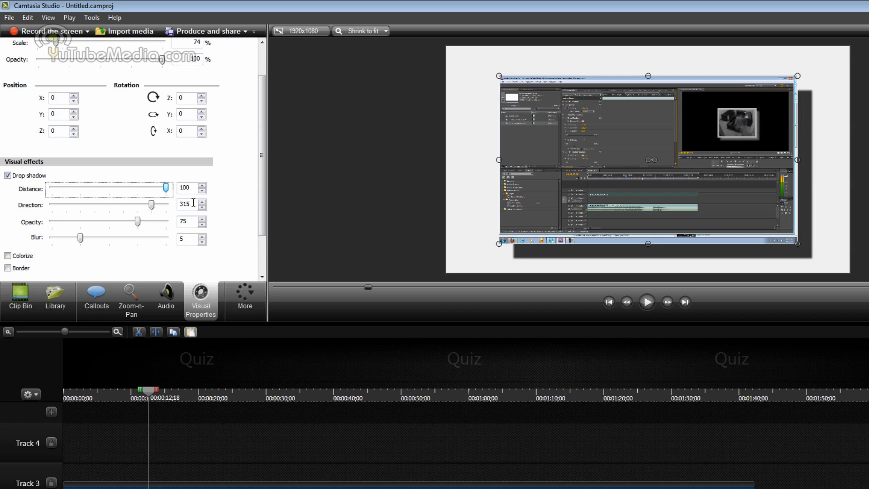
pyautogui.moveTo(151, 204); pyautogui.dragTo(159, 204)
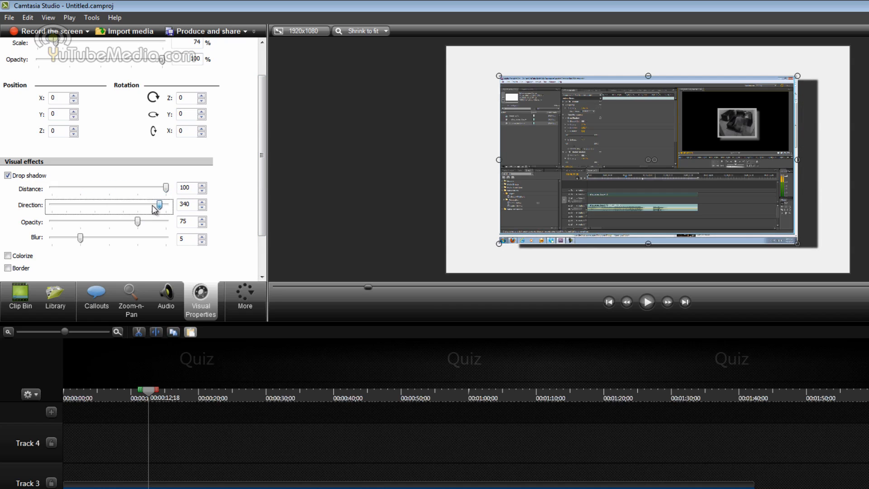
pyautogui.moveTo(161, 204); pyautogui.dragTo(124, 203)
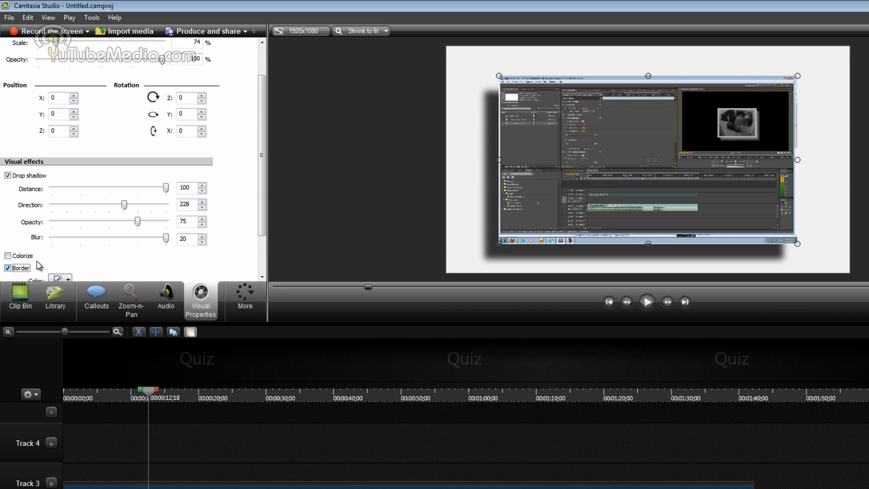
# Add a red border with thickness 10 around the recording
pyautogui.scroll(-3)
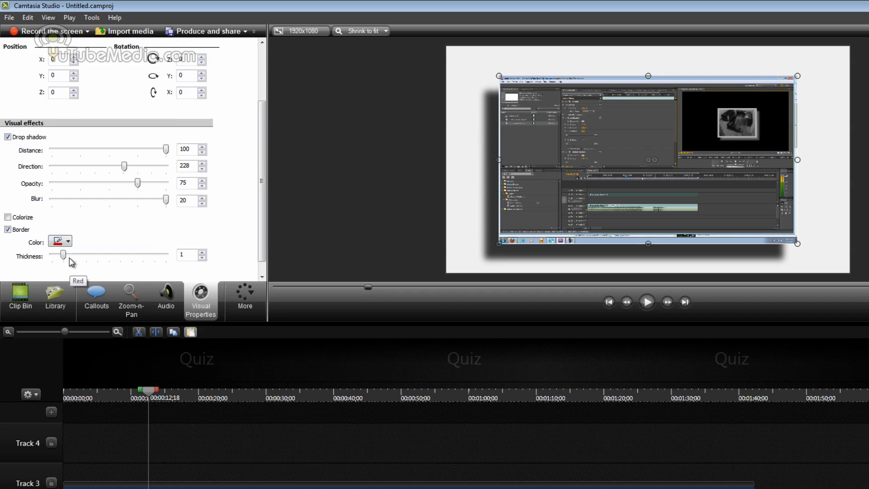
pyautogui.moveTo(63, 255); pyautogui.dragTo(164, 255)
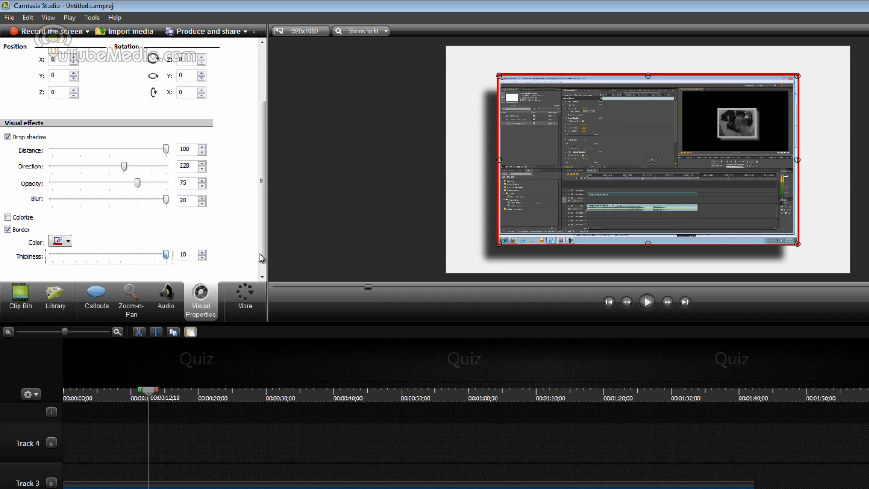
pyautogui.click(8, 229)
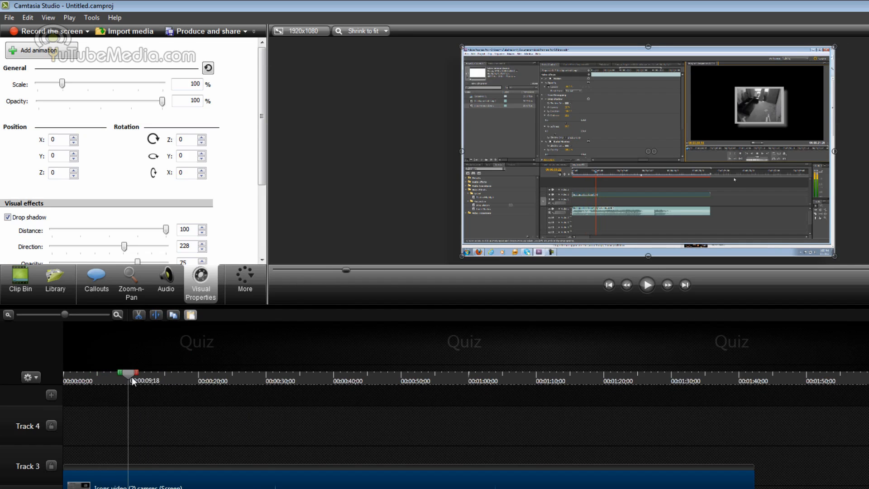
pyautogui.moveTo(62, 83); pyautogui.dragTo(54, 82)
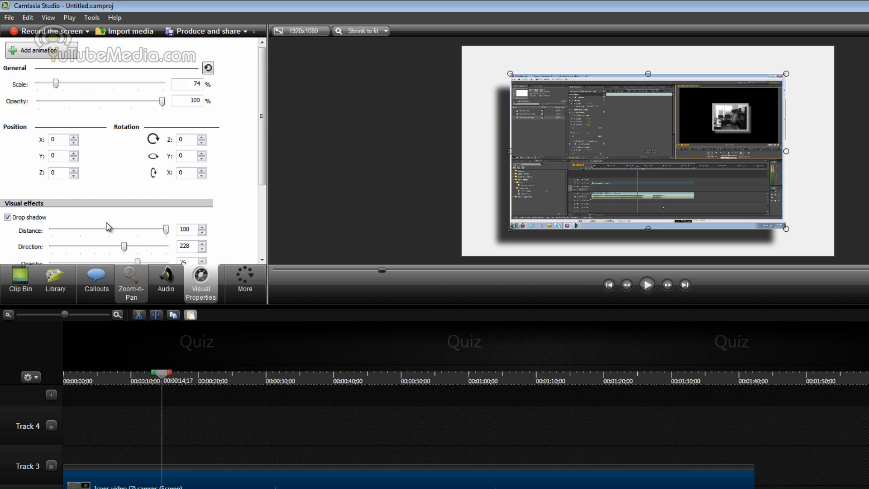
pyautogui.click(131, 284)
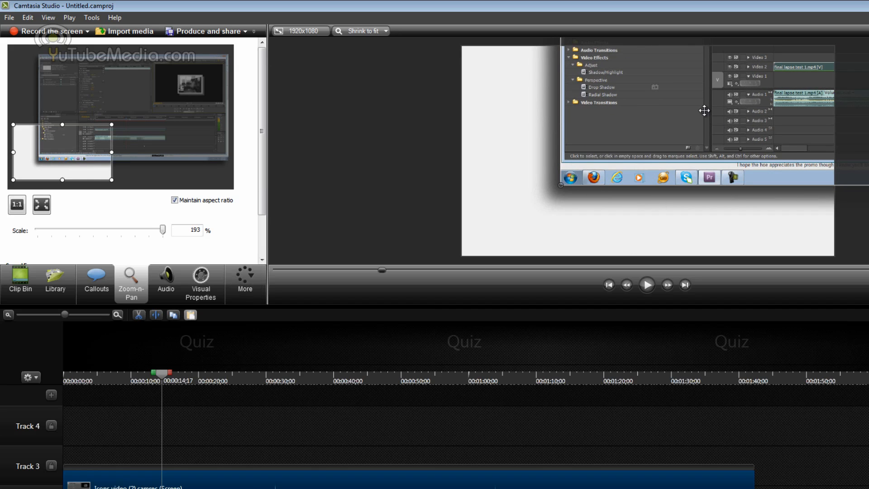
pyautogui.moveTo(558, 183)
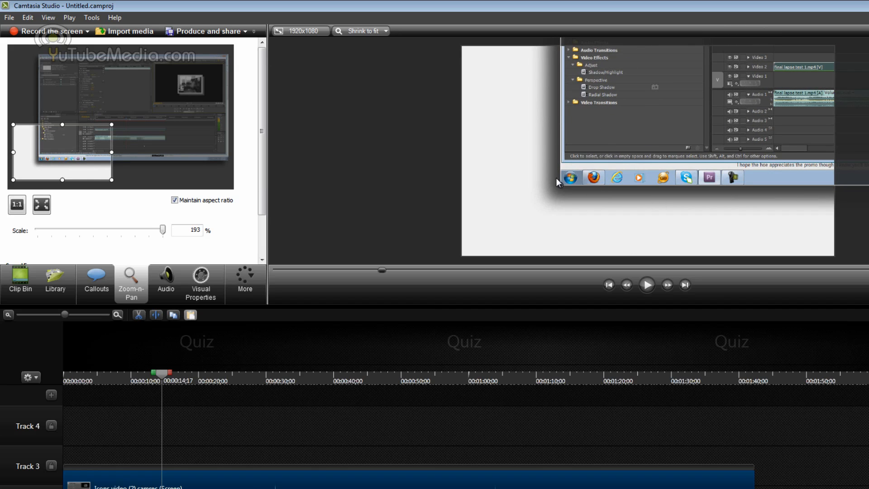
pyautogui.moveTo(473, 298)
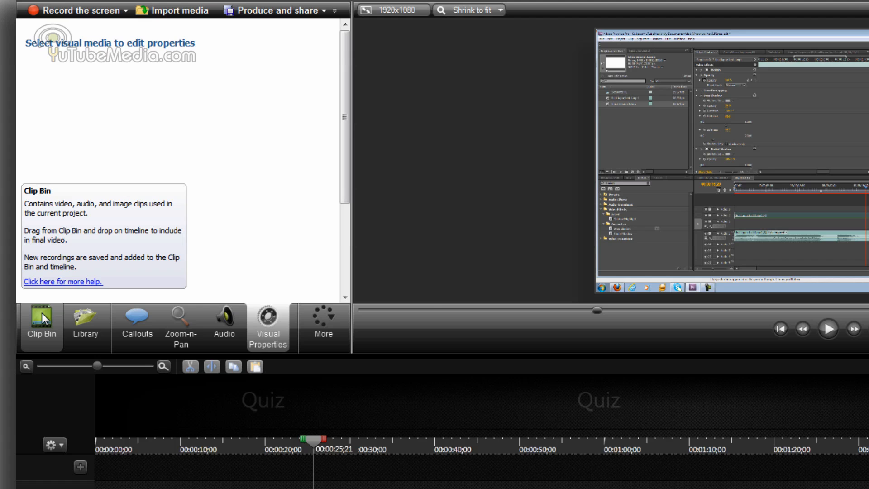
# Browse the Library music folders and preview the Backyard Safari full song
pyautogui.click(85, 324)
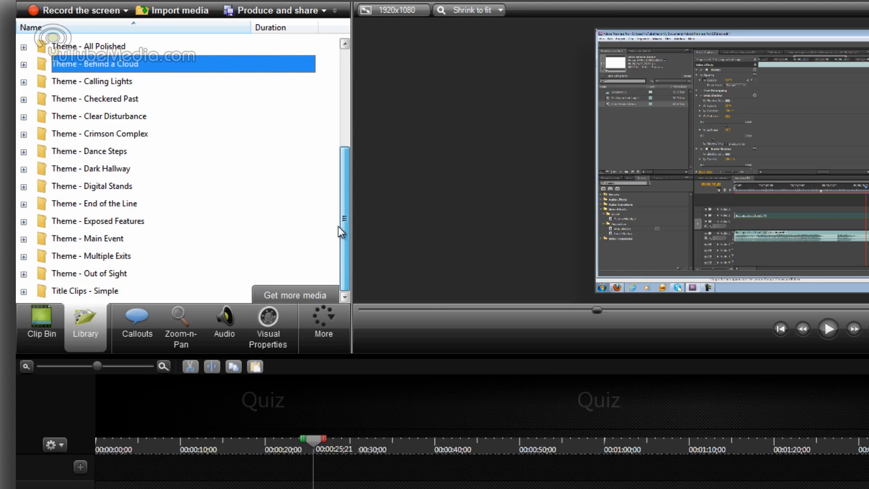
pyautogui.click(23, 134)
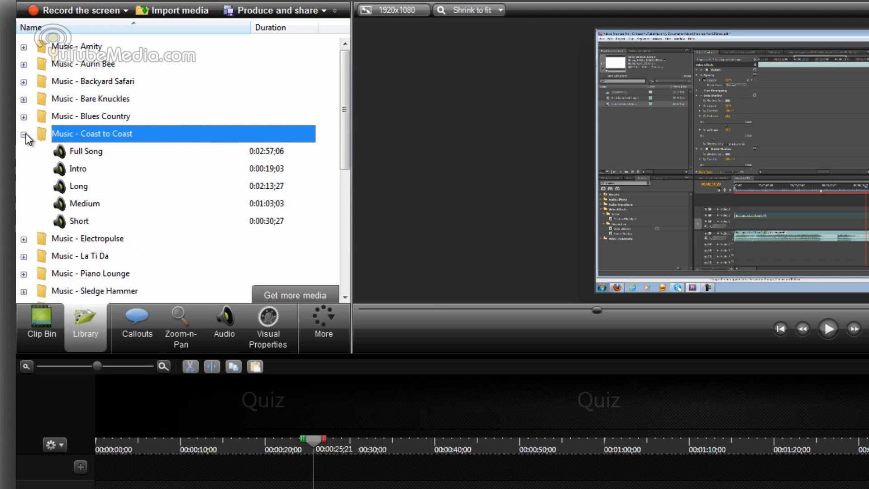
pyautogui.click(85, 151)
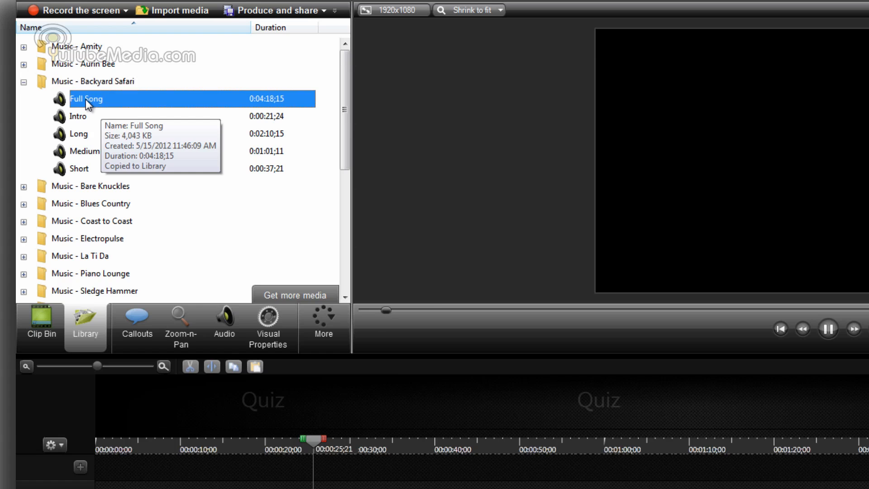
pyautogui.click(23, 81)
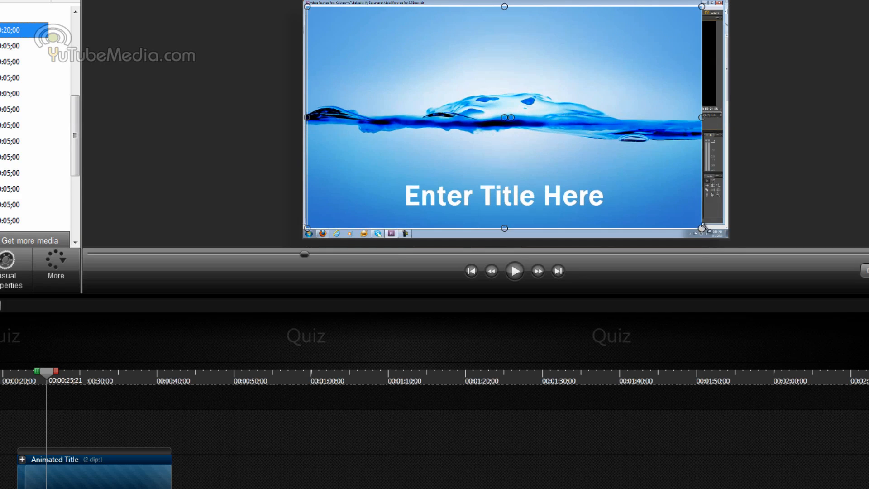
# Play back the Animated Title clip, pause it, and expand the title group to see its clips
pyautogui.click(513, 271)
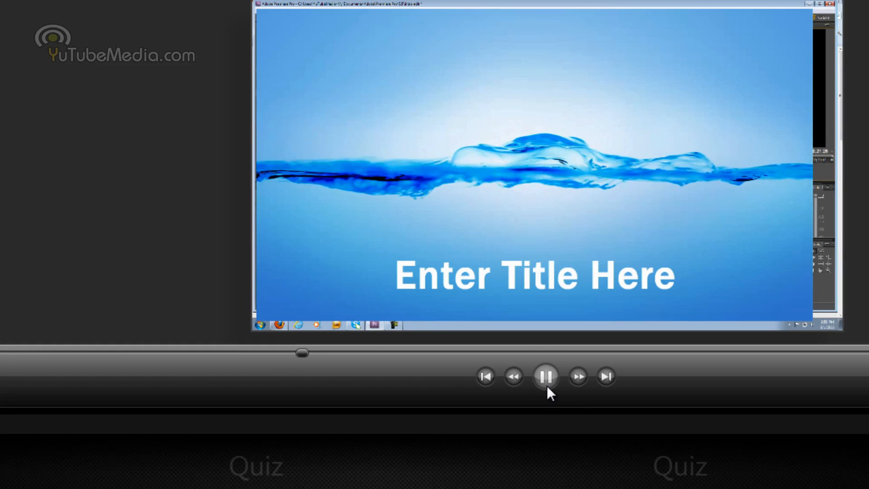
pyautogui.click(545, 377)
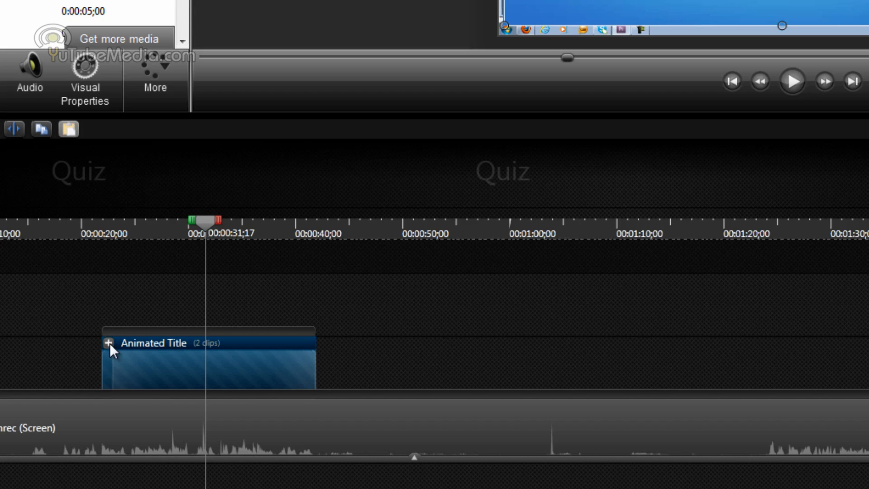
pyautogui.moveTo(110, 342)
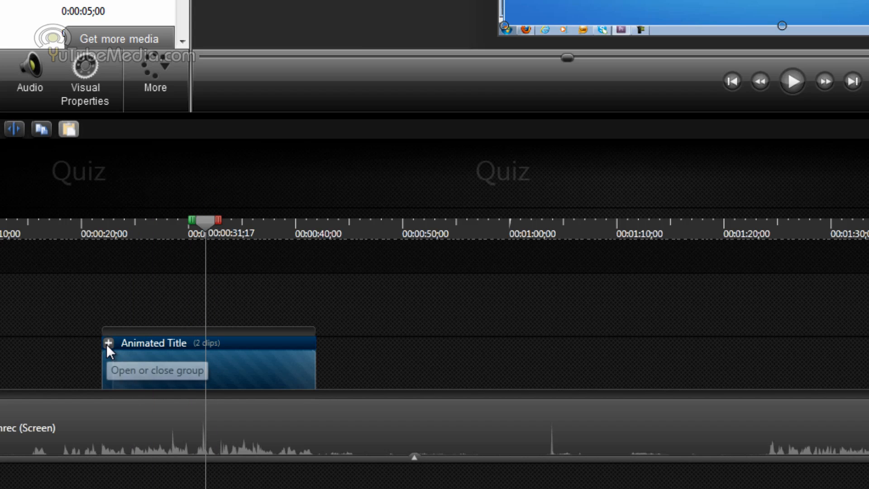
pyautogui.click(110, 342)
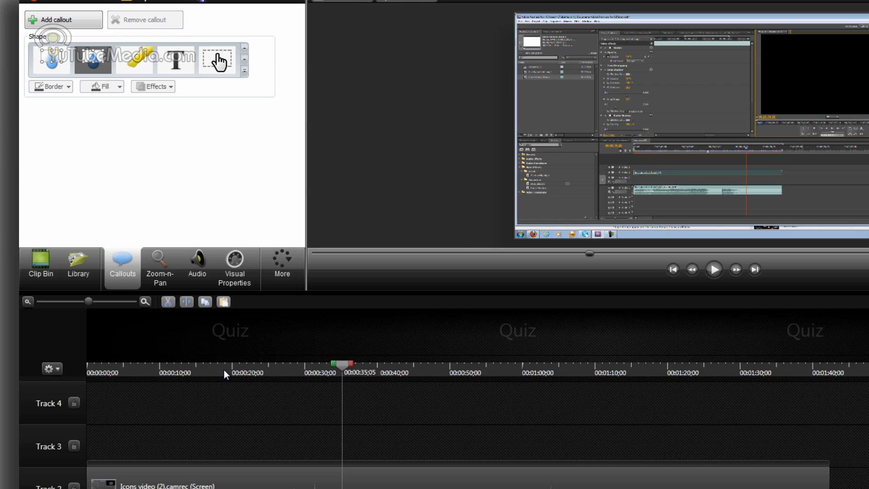
# Add a caption from More > Captions with placeholder text 'dsfdhdfshdfsh' typed into the caption box
pyautogui.click(283, 265)
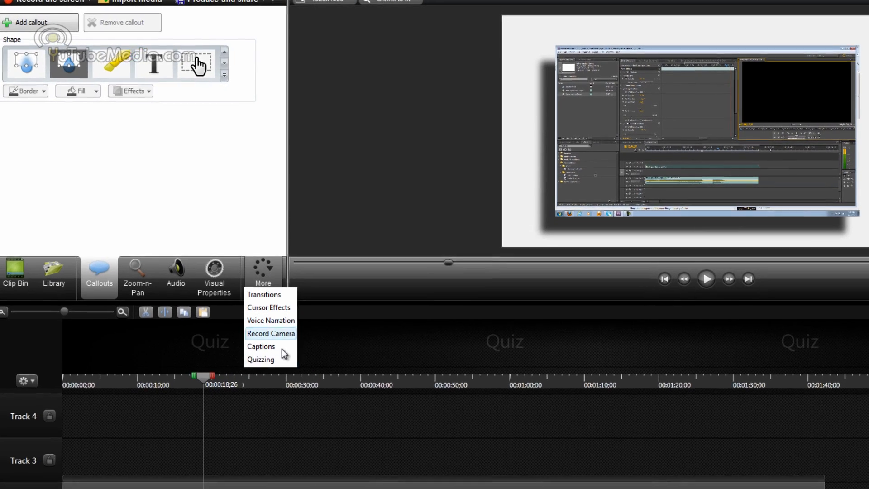
pyautogui.click(261, 346)
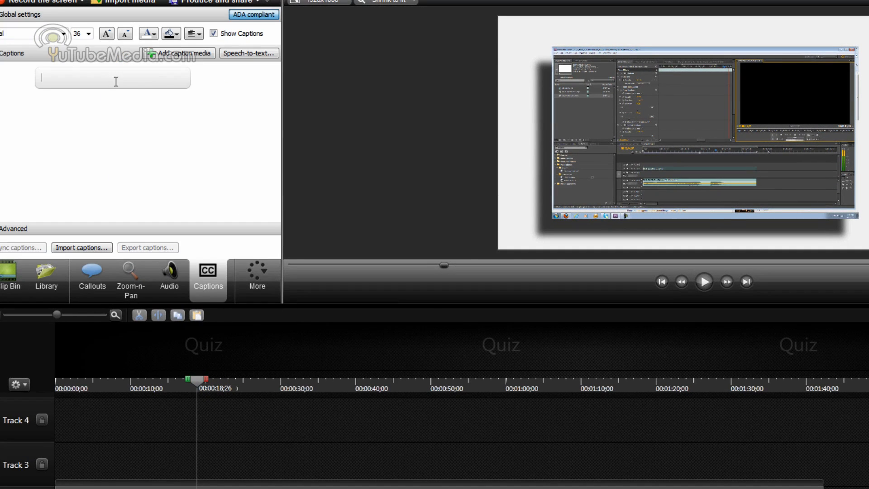
pyautogui.write('dsfdhdfshdfsh')
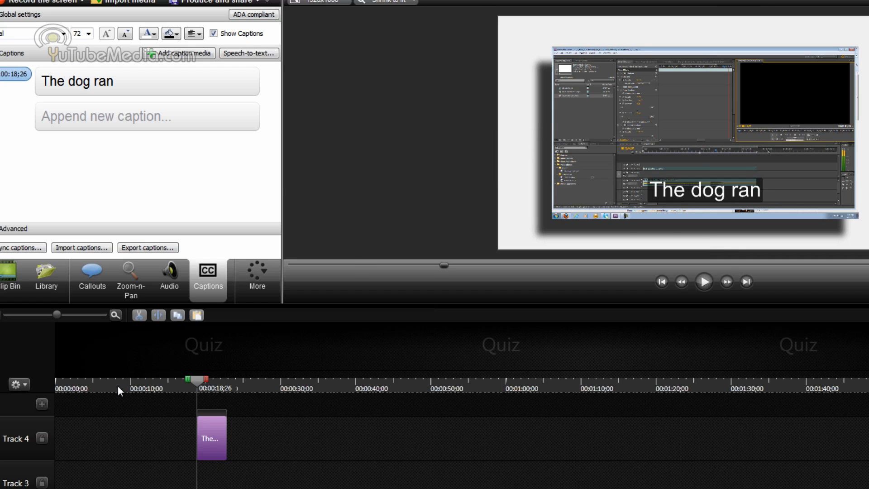
# Apply speech-to-text to the screen recording clip and continue past the tips dialog
pyautogui.rightClick(210, 437)
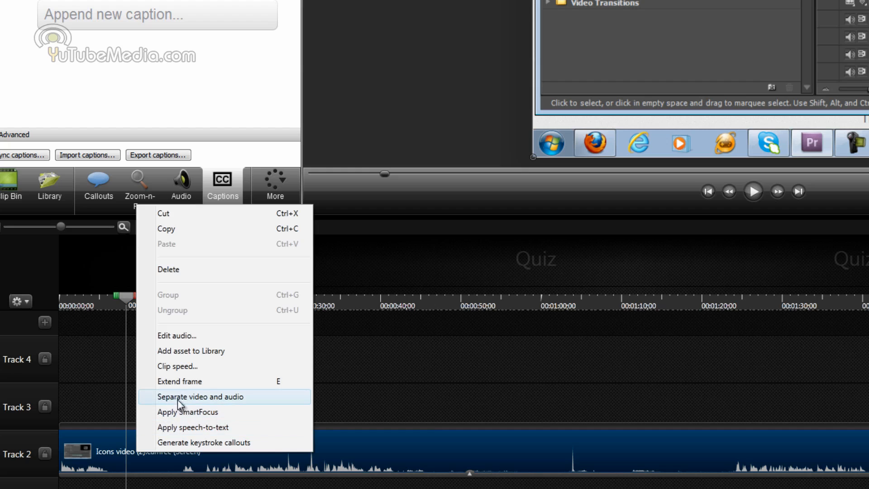
pyautogui.moveTo(206, 427)
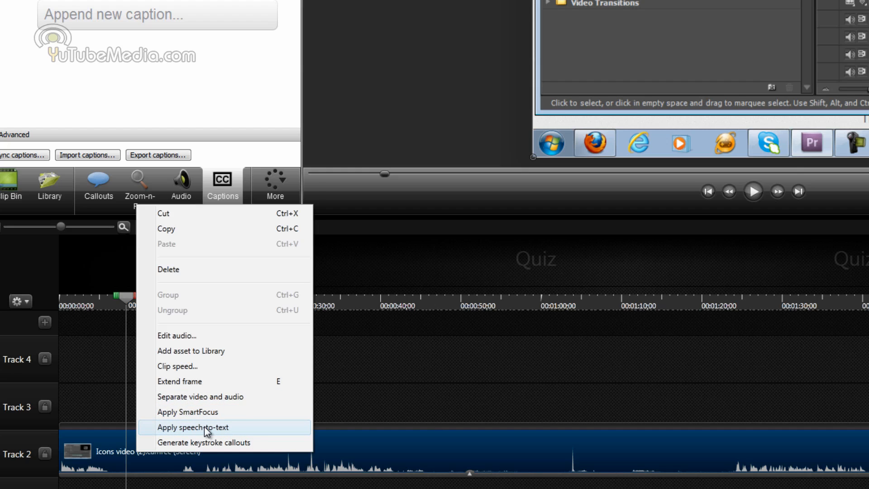
pyautogui.click(193, 427)
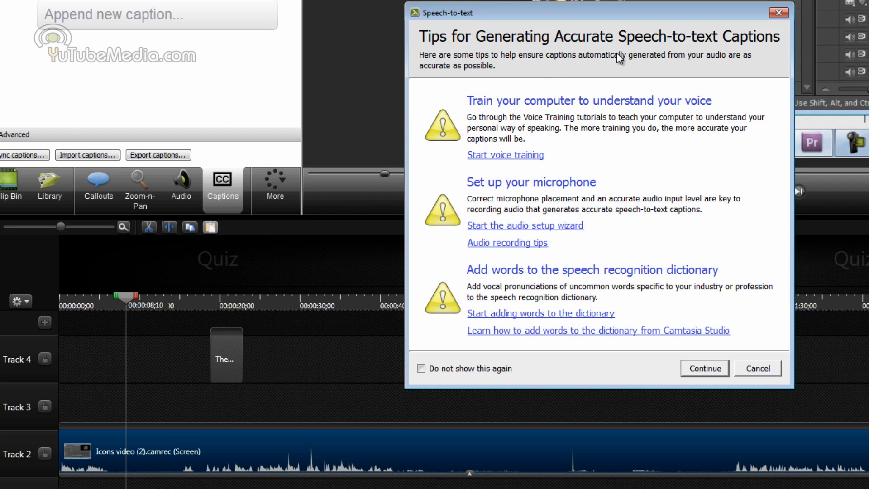
pyautogui.moveTo(598, 315)
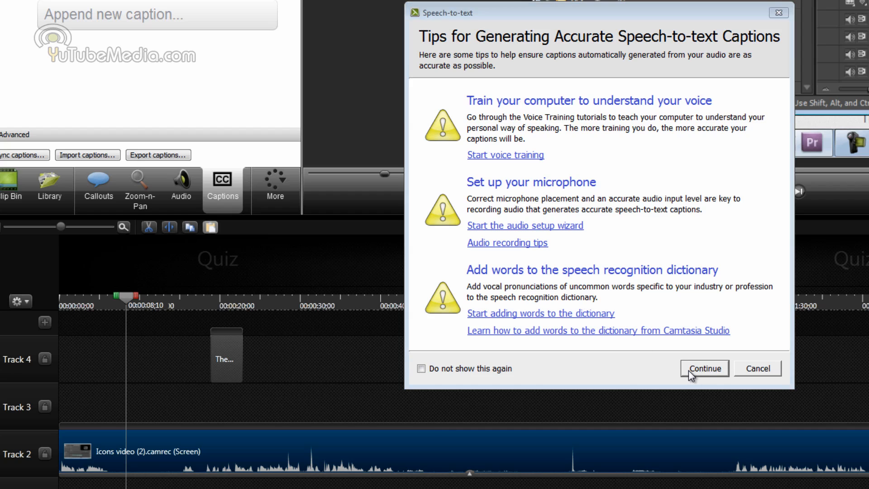
pyautogui.click(703, 368)
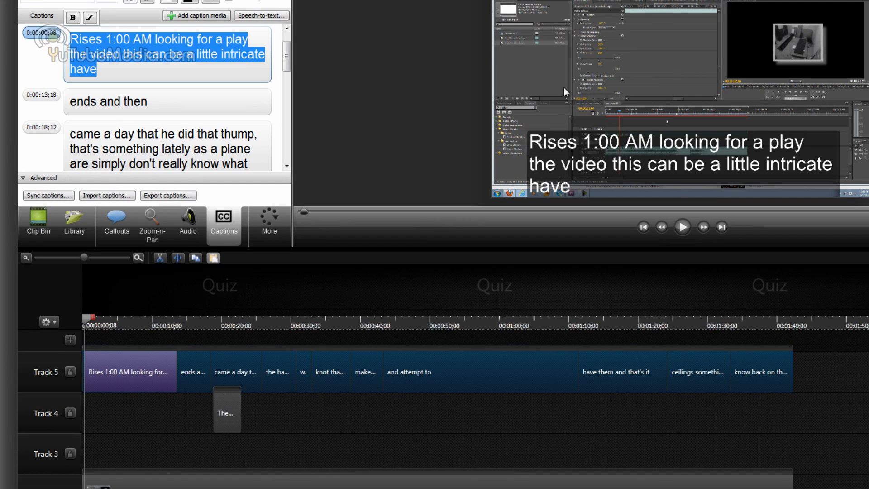
pyautogui.moveTo(232, 323)
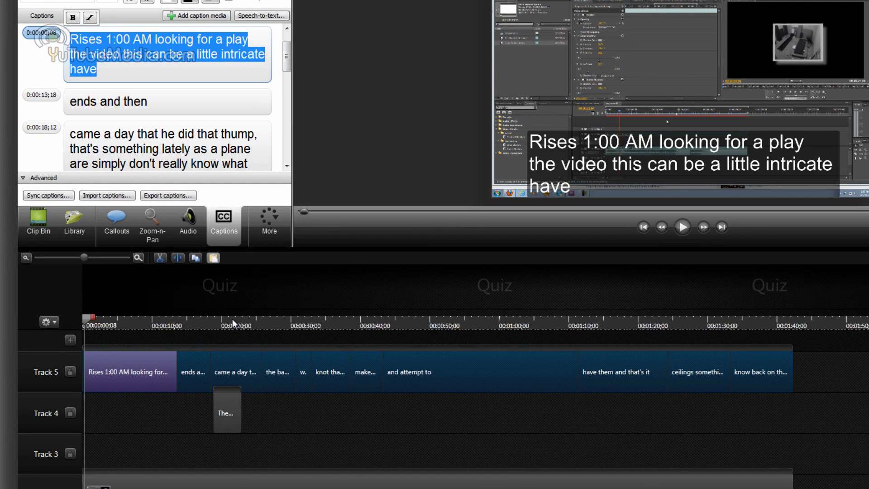
pyautogui.moveTo(195, 338)
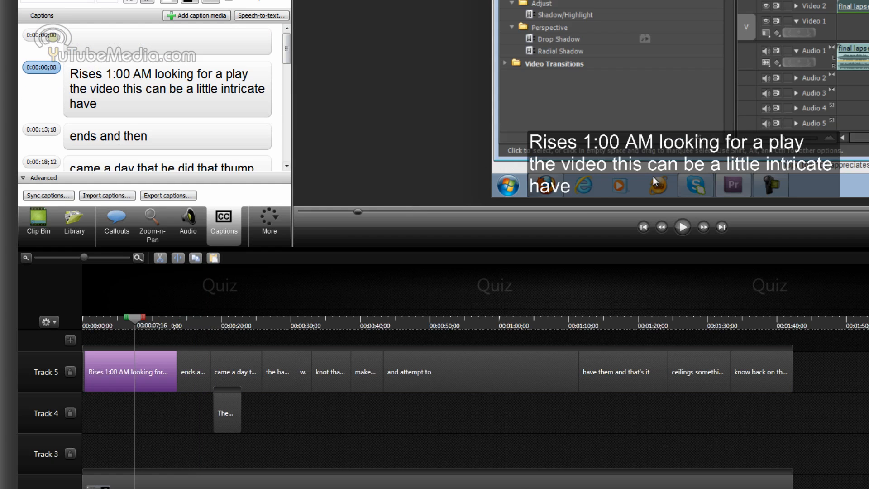
pyautogui.moveTo(231, 396)
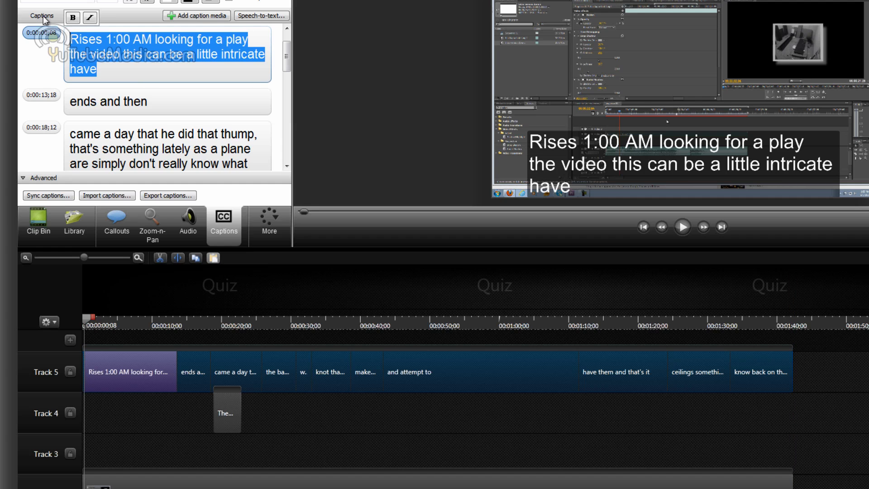
# Replace the first auto-generated caption's text with 'Zebra eats cheetos'
pyautogui.write('Zebra eats')
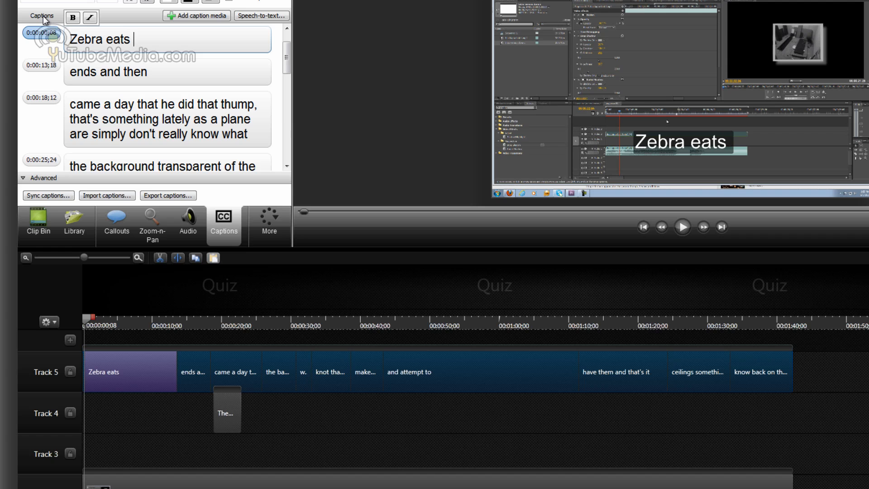
pyautogui.write('cheetos')
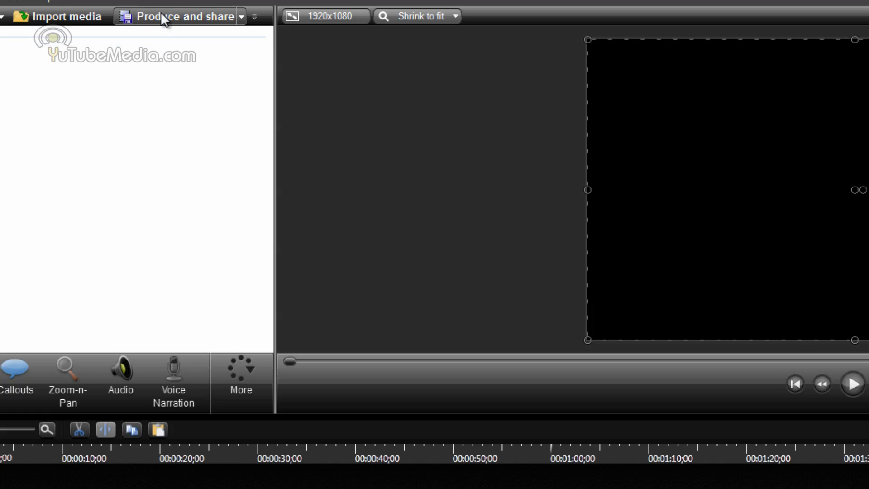
# Start Produce and share and expand the Production Wizard's preset list
pyautogui.click(182, 15)
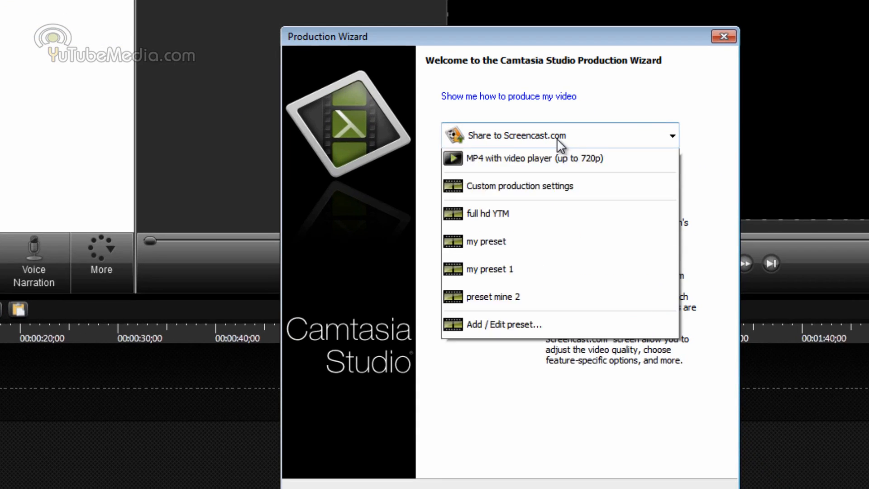
pyautogui.click(670, 134)
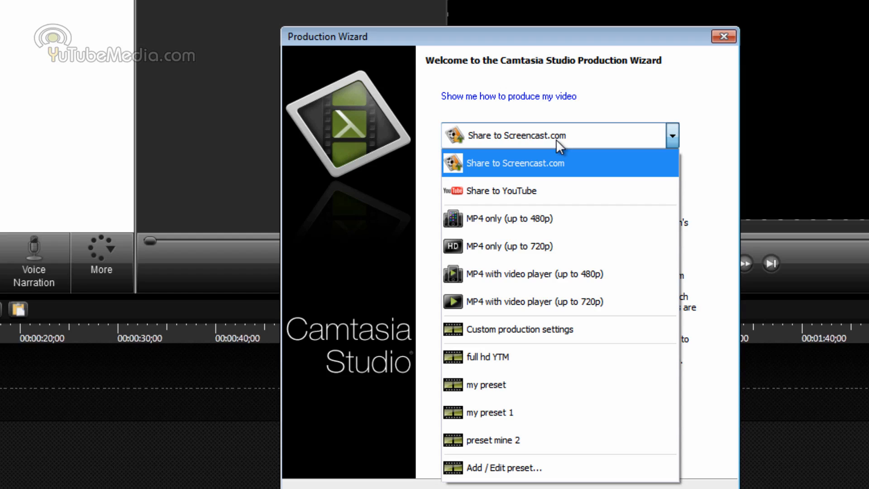
pyautogui.moveTo(525, 274)
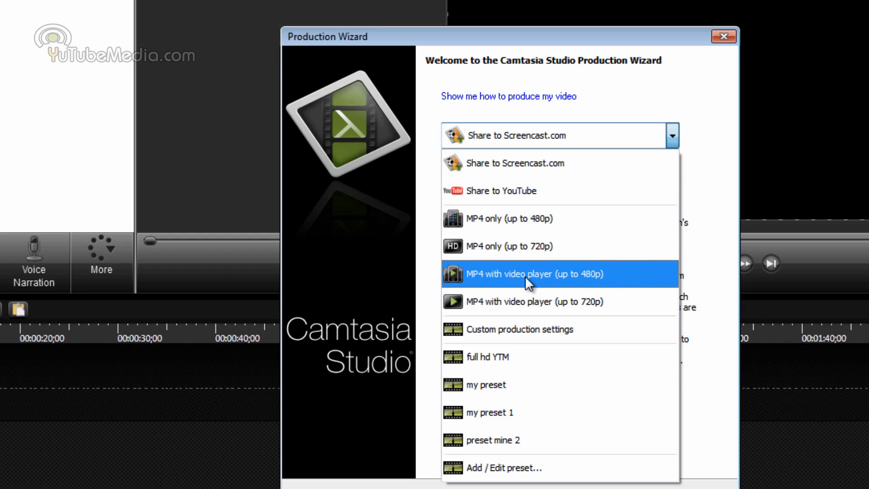
pyautogui.moveTo(500, 286)
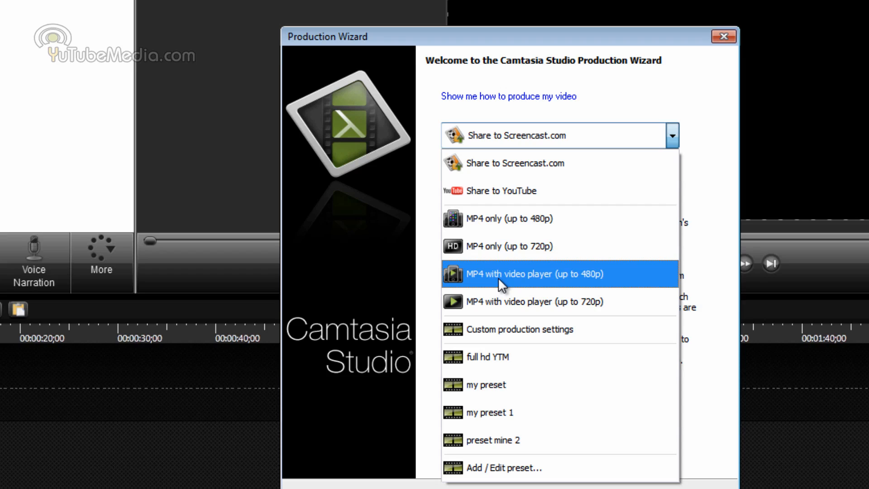
pyautogui.moveTo(548, 290)
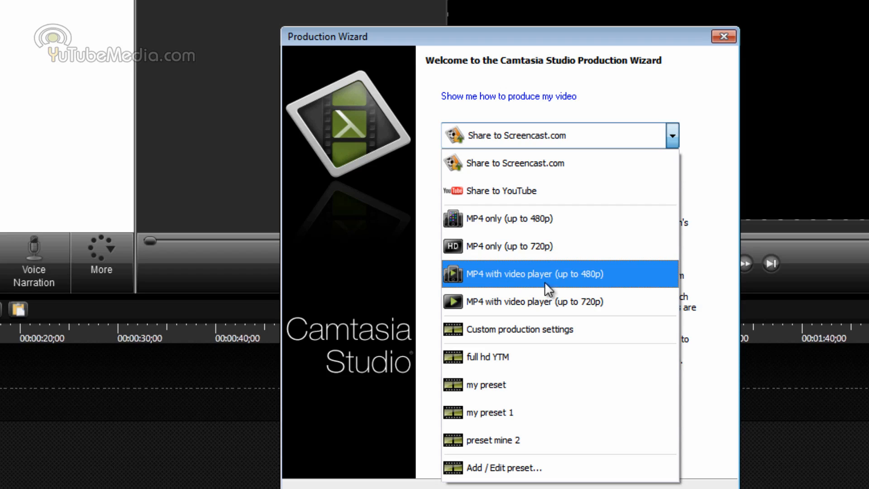
pyautogui.moveTo(536, 287)
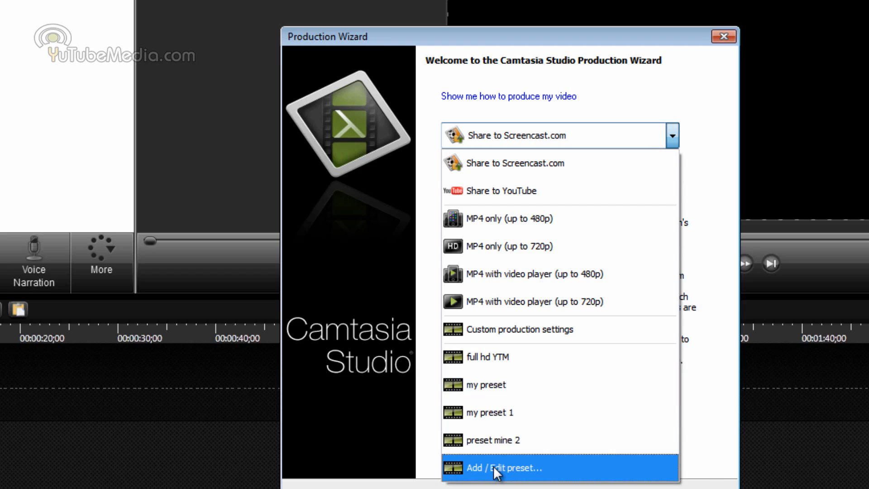
# Create a new production preset named 'pr...' with QuickTime MOV as the output format
pyautogui.click(501, 468)
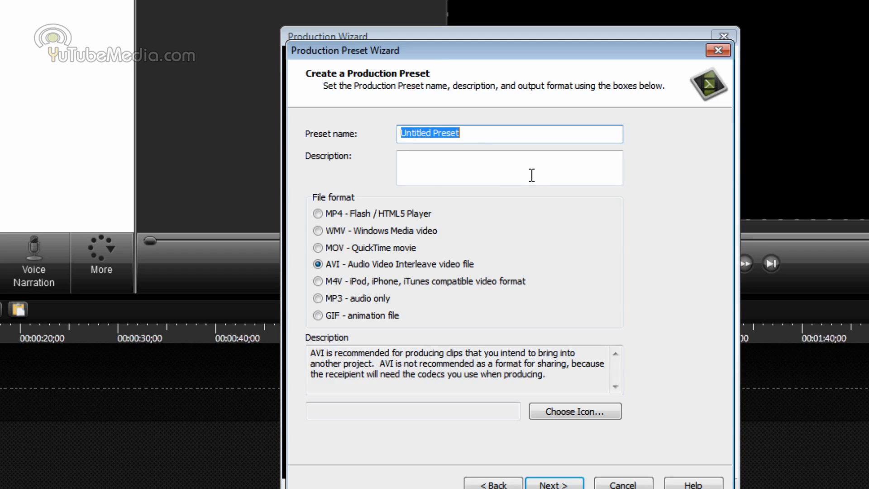
pyautogui.write('preset 7')
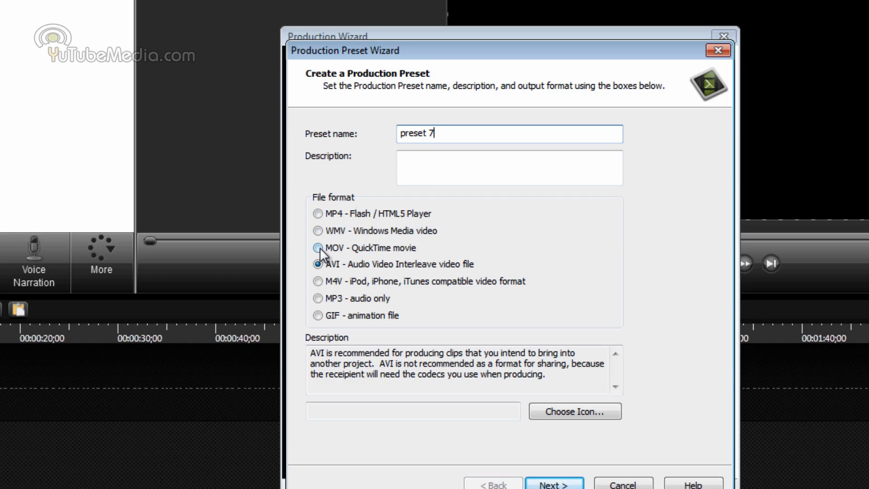
pyautogui.click(317, 248)
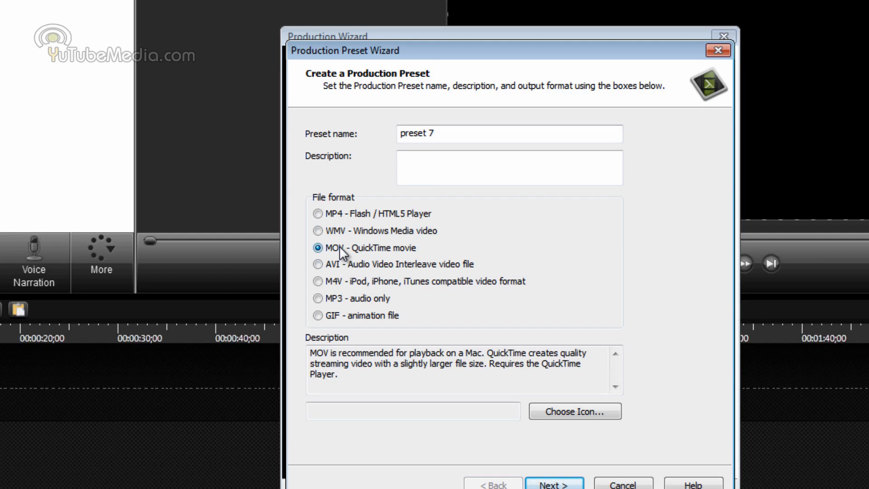
pyautogui.click(318, 213)
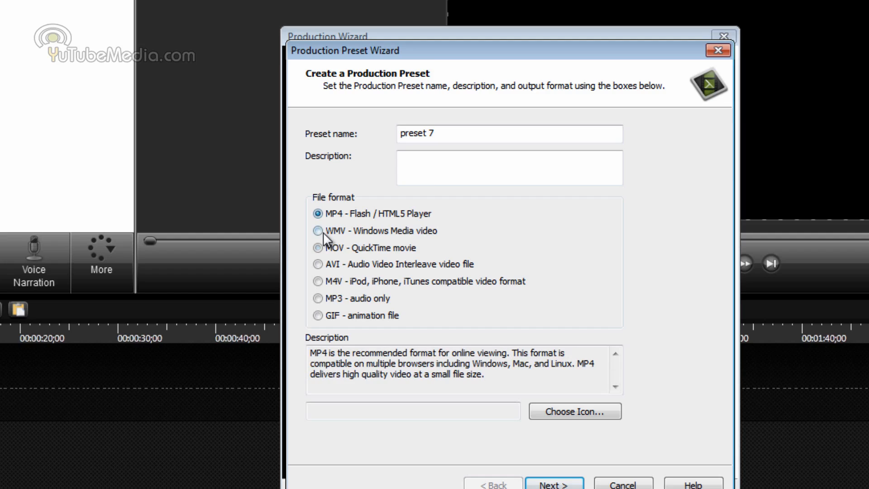
pyautogui.click(317, 248)
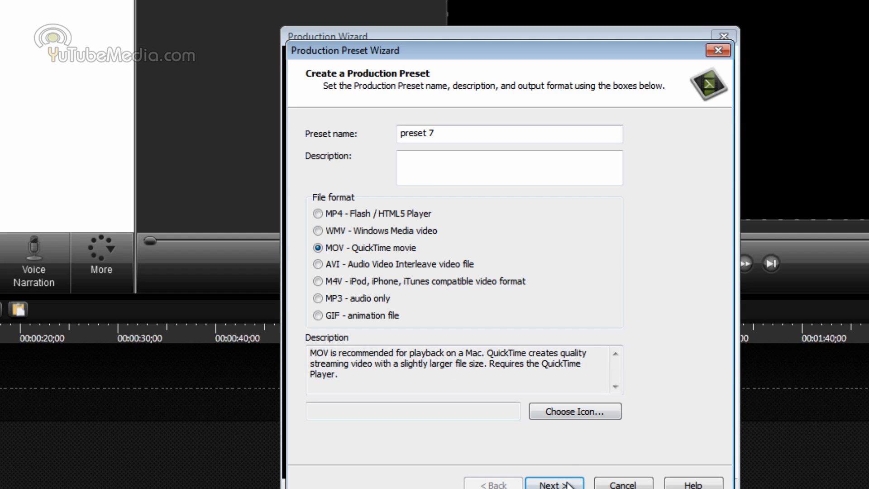
# Review the QuickTime encoding options and advance preset 7 to the video options step
pyautogui.click(555, 483)
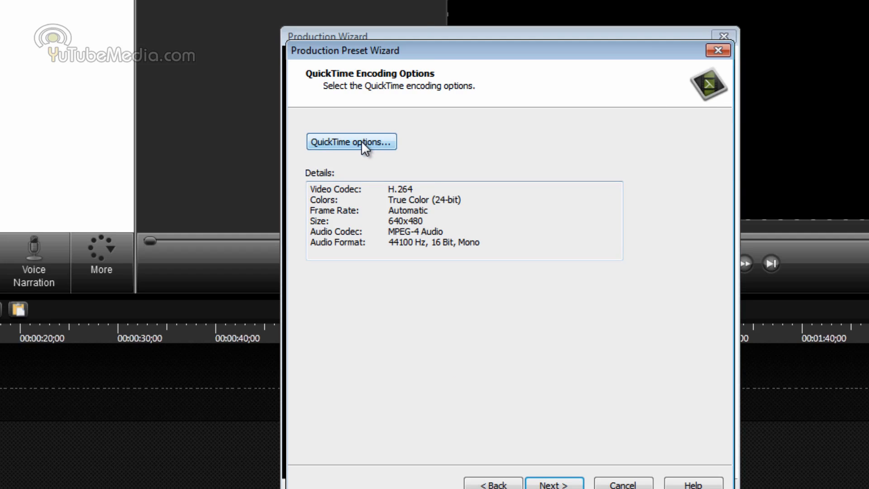
pyautogui.click(351, 142)
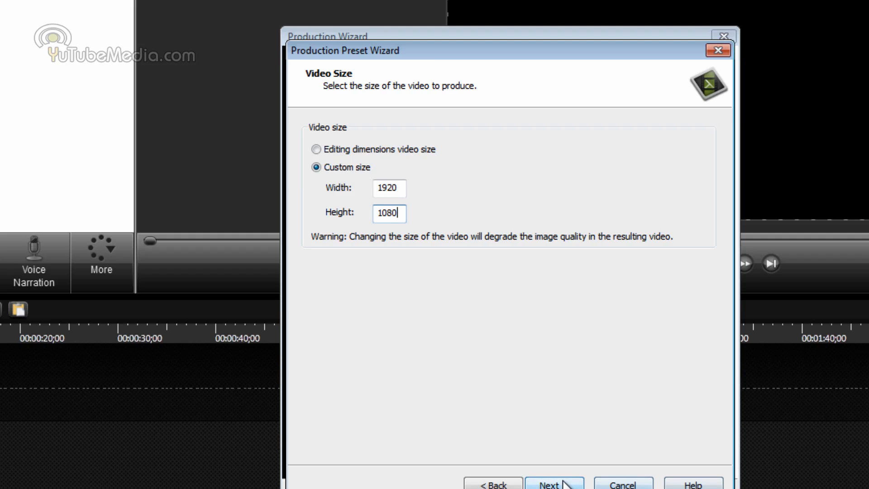
pyautogui.click(555, 484)
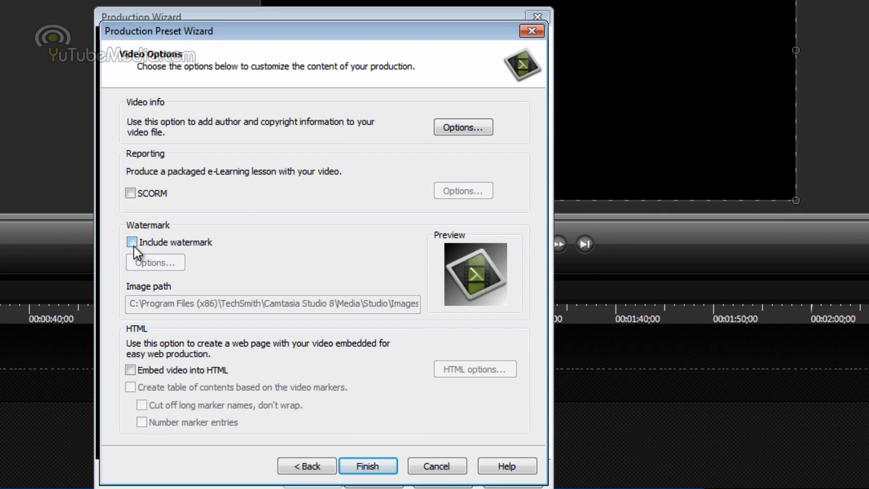
# Enable Include watermark and choose the headphones PNG from the desktop as the watermark image
pyautogui.click(131, 242)
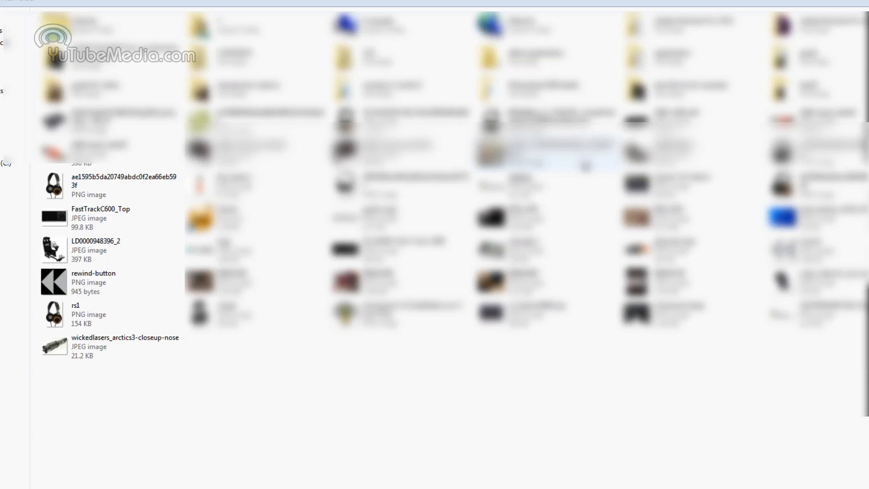
pyautogui.click(108, 250)
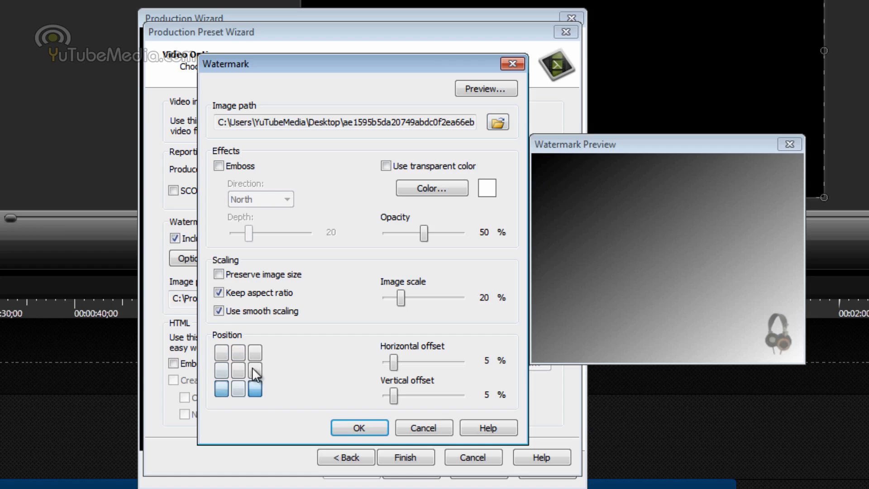
# Anchor the watermark top-left at 8% and 13% offsets, 28% scale, 26% opacity, and confirm
pyautogui.click(221, 352)
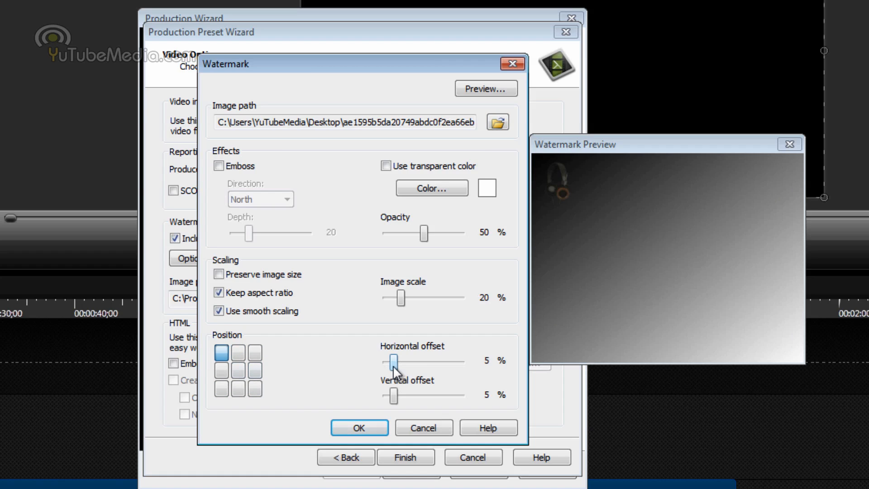
pyautogui.moveTo(393, 395); pyautogui.dragTo(398, 395)
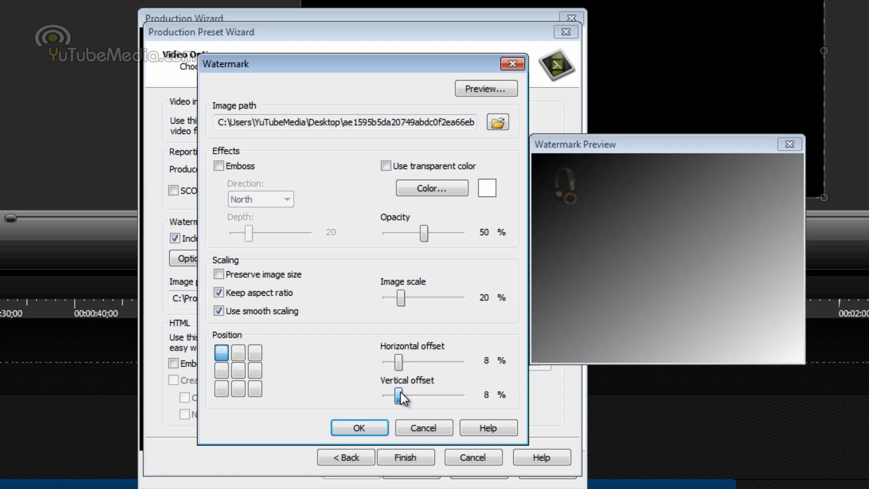
pyautogui.moveTo(400, 298); pyautogui.dragTo(415, 298)
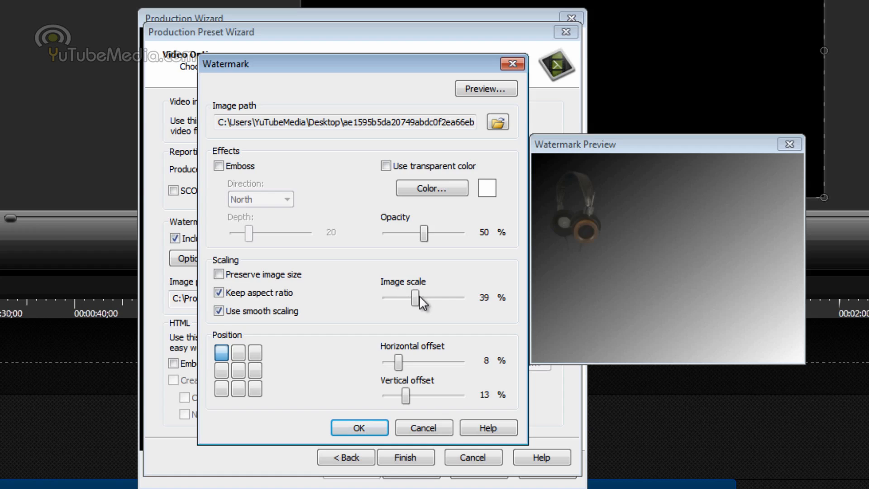
pyautogui.moveTo(414, 298); pyautogui.dragTo(386, 298)
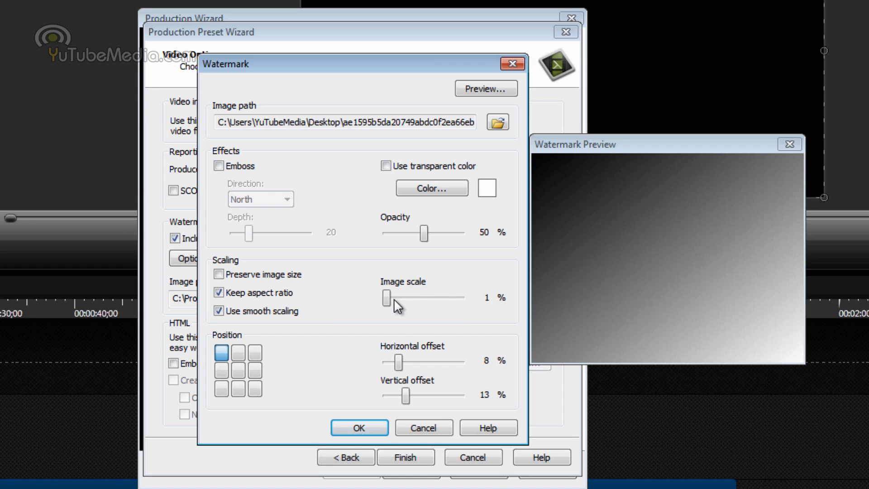
pyautogui.moveTo(423, 233); pyautogui.dragTo(459, 232)
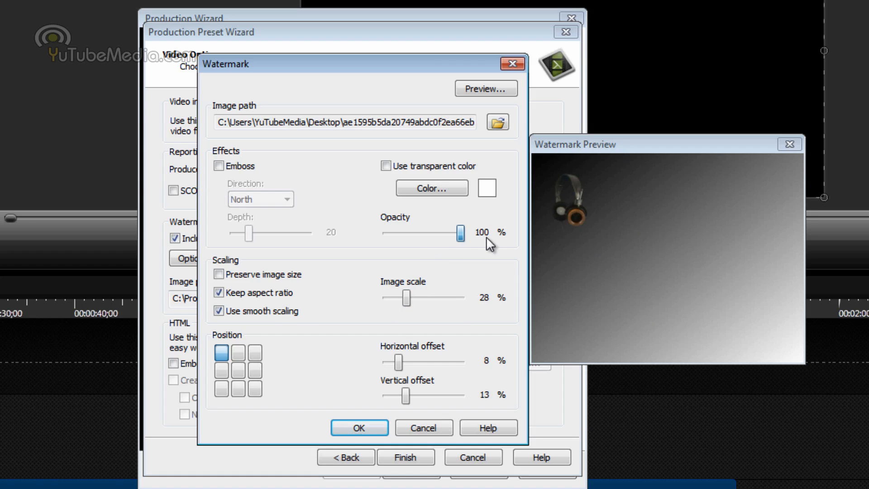
pyautogui.moveTo(459, 232); pyautogui.dragTo(401, 232)
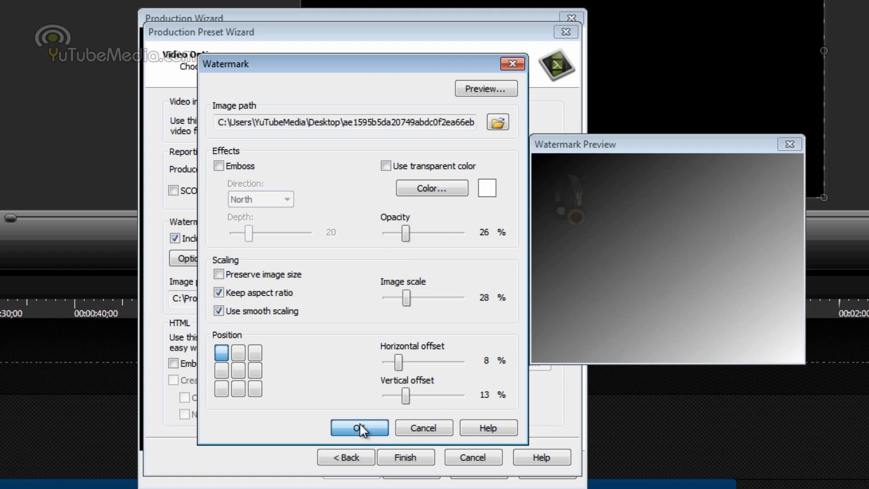
pyautogui.click(359, 427)
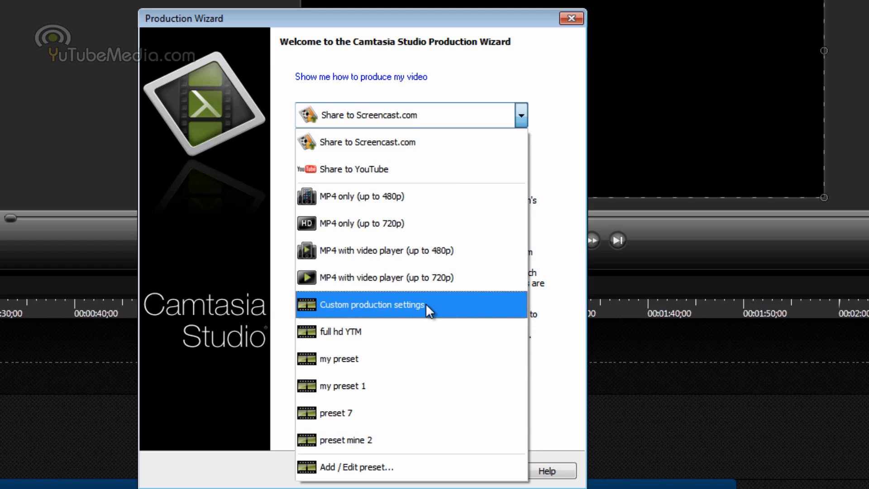
pyautogui.moveTo(360, 413)
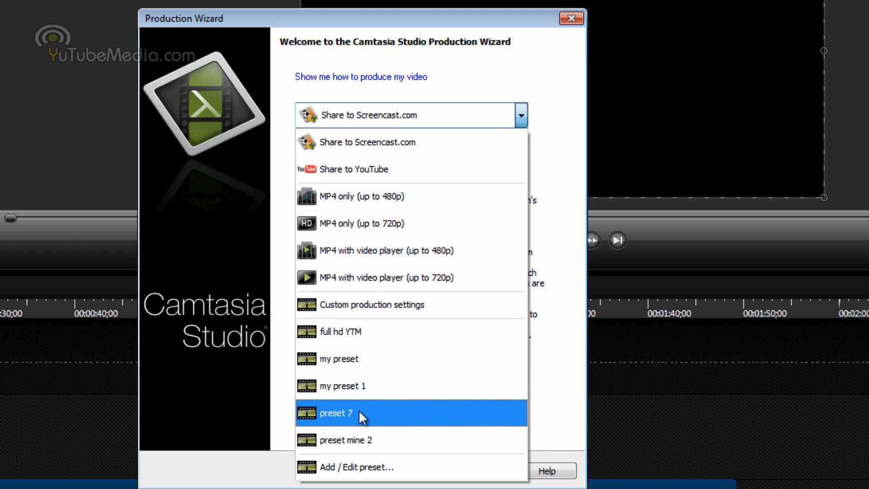
# Select preset 7, keep the production name and Desktop folder, and finish the wizard
pyautogui.click(336, 413)
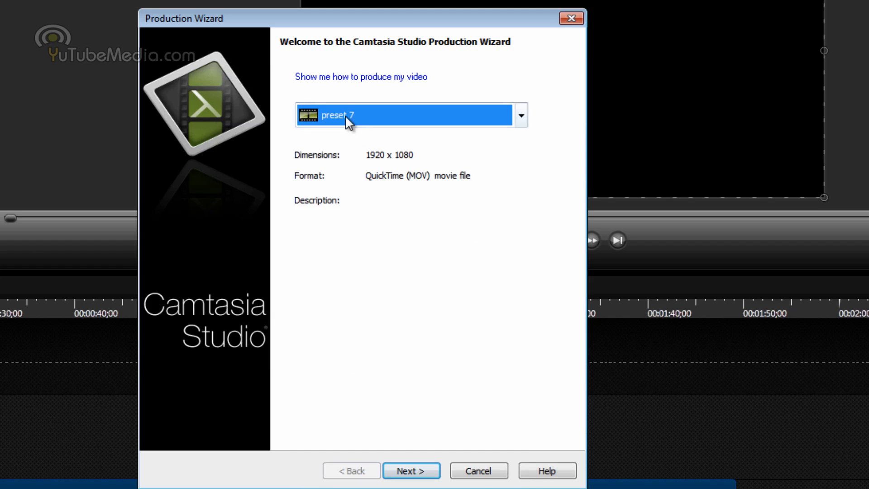
pyautogui.click(411, 470)
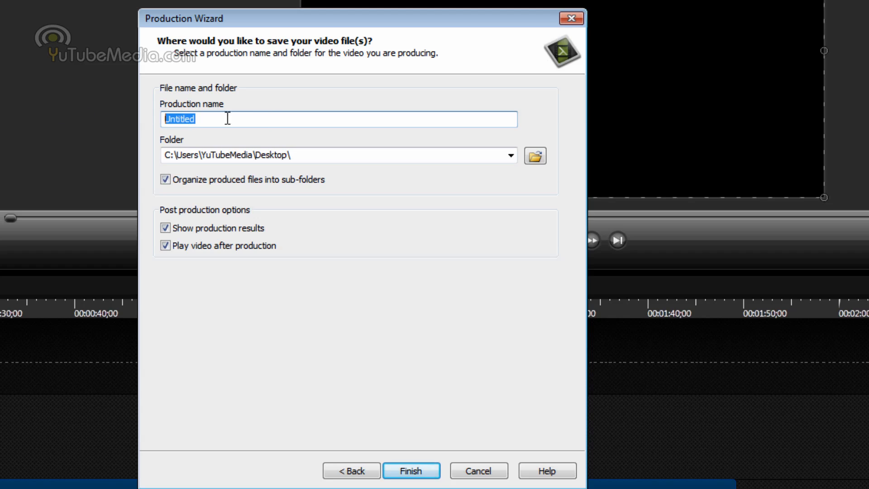
pyautogui.click(194, 119)
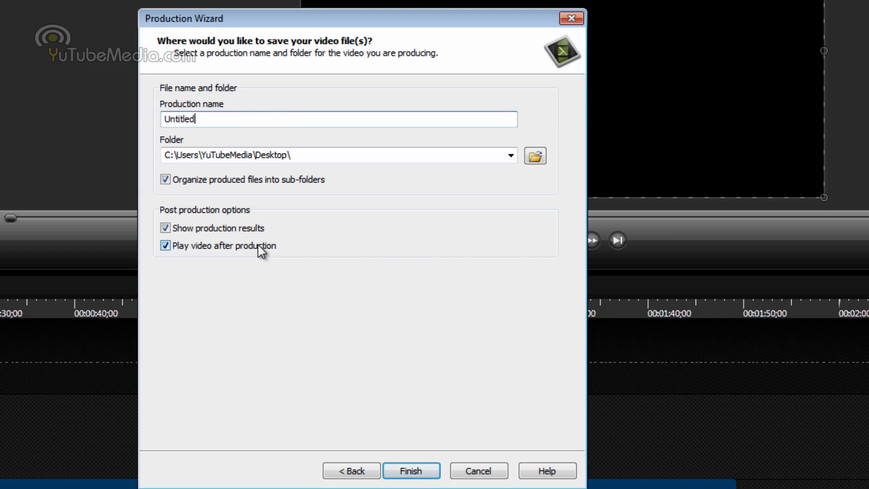
pyautogui.click(411, 471)
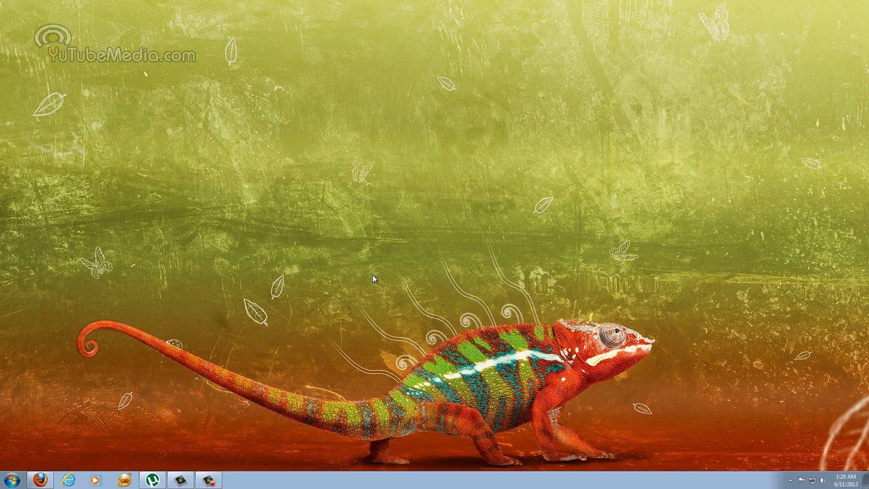
pyautogui.moveTo(364, 271)
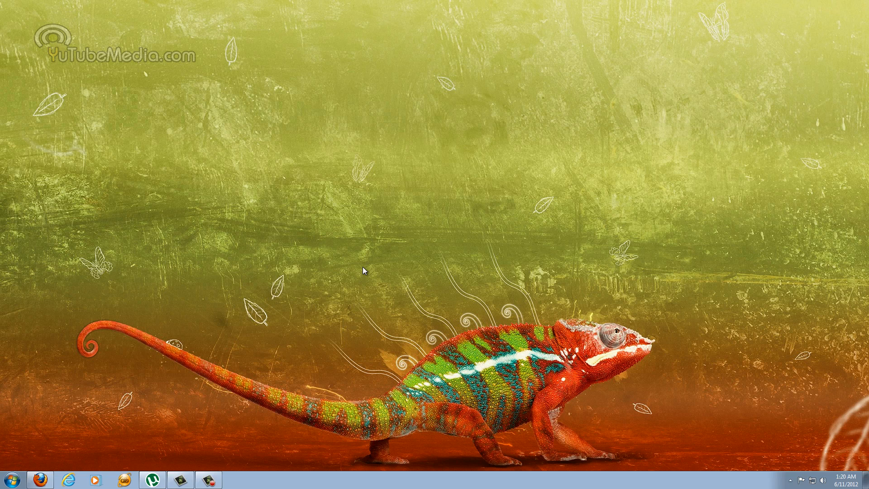
pyautogui.moveTo(256, 292)
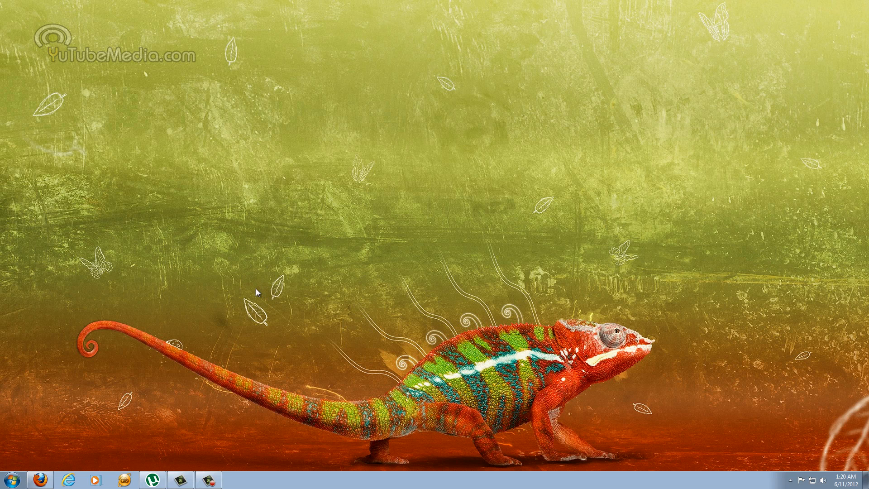
pyautogui.moveTo(196, 215)
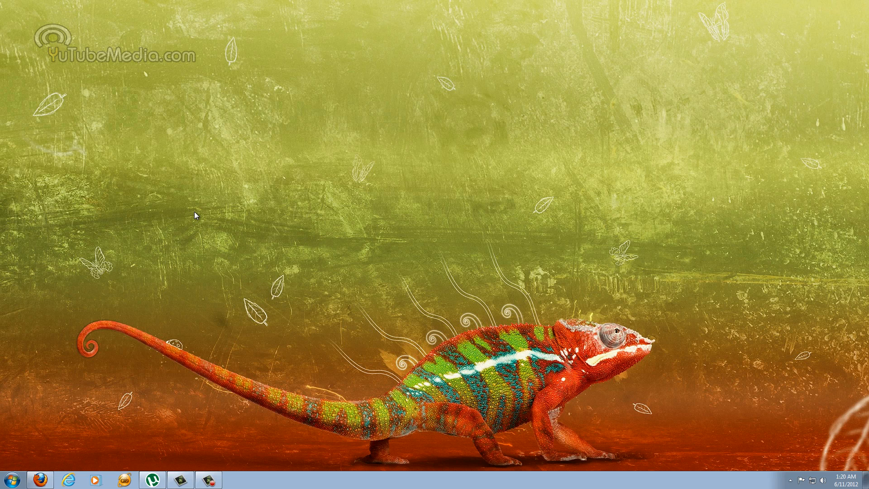